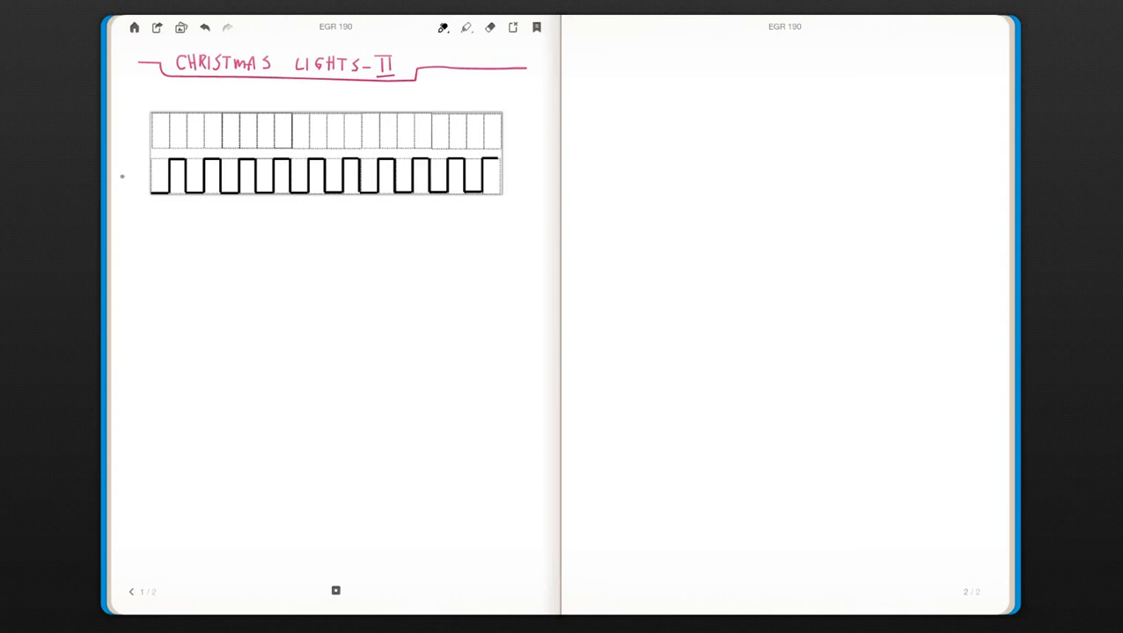
Label the clock wave CLK and draw the pulsed output waveform above it, labelled out.
{"action": "type", "text": "CLK"}
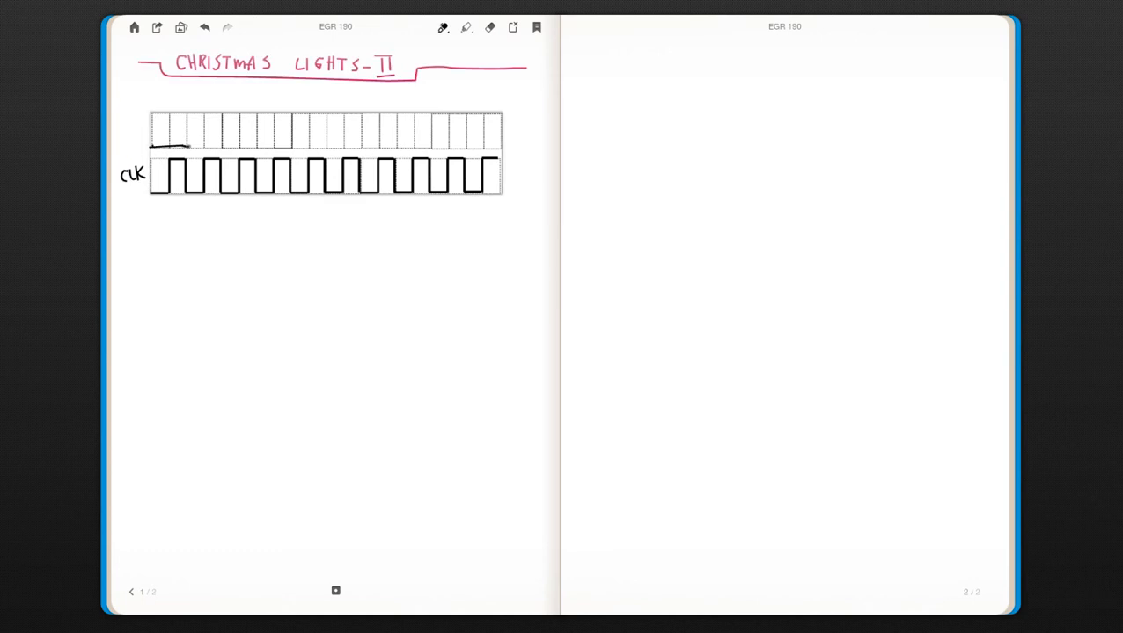
{"action": "left_click_drag", "start_coordinate": [180, 144], "coordinate": [222, 124]}
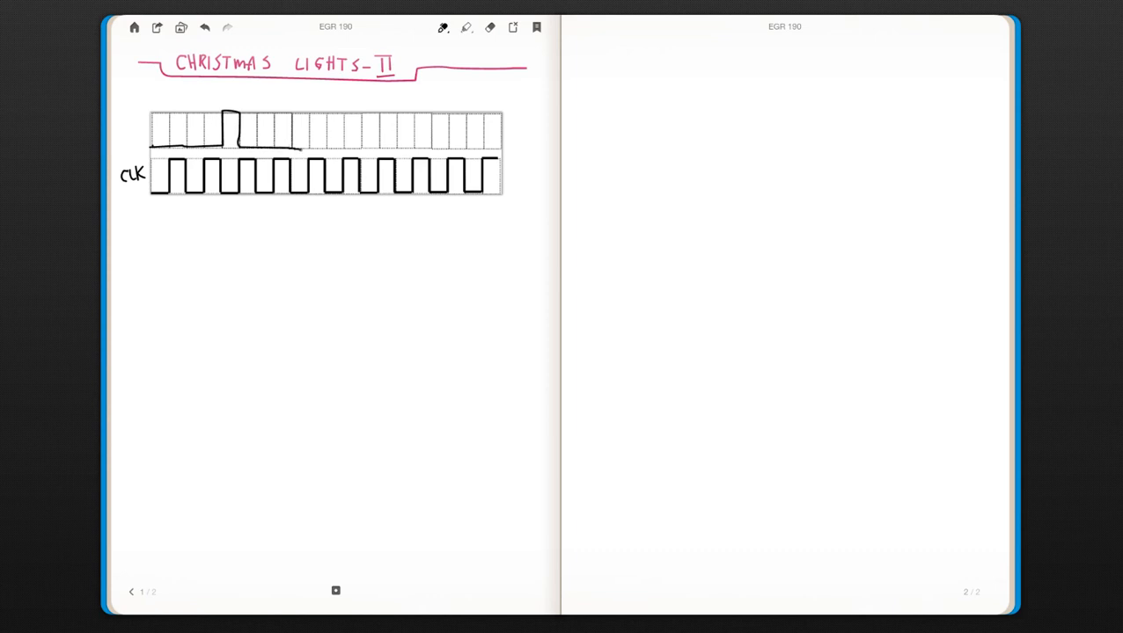
{"action": "left_click_drag", "start_coordinate": [296, 145], "coordinate": [317, 119]}
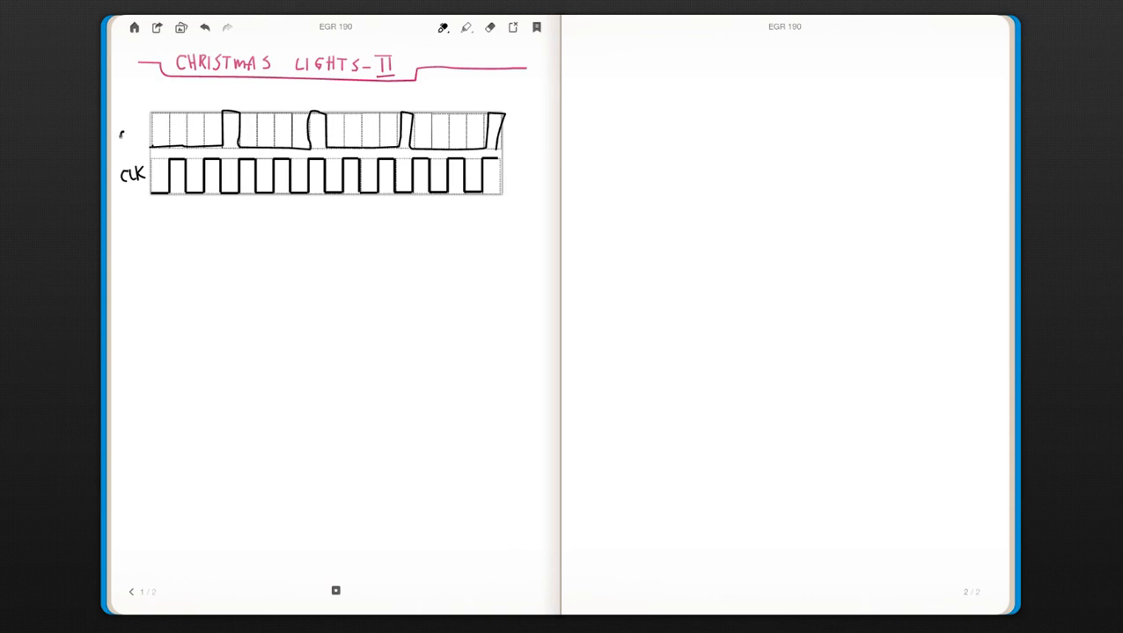
{"action": "type", "text": "Qu"}
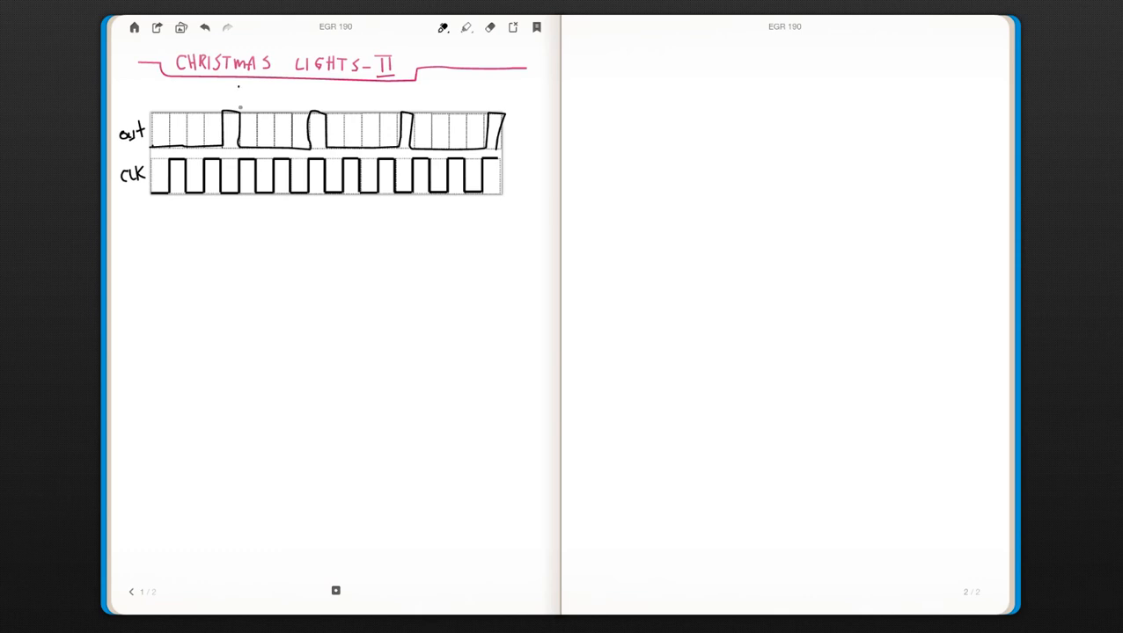
Divide the waveforms into periods with vertical lines and arrows, numbering clock pulses 0–4.
{"action": "left_click_drag", "start_coordinate": [240, 88], "coordinate": [243, 226]}
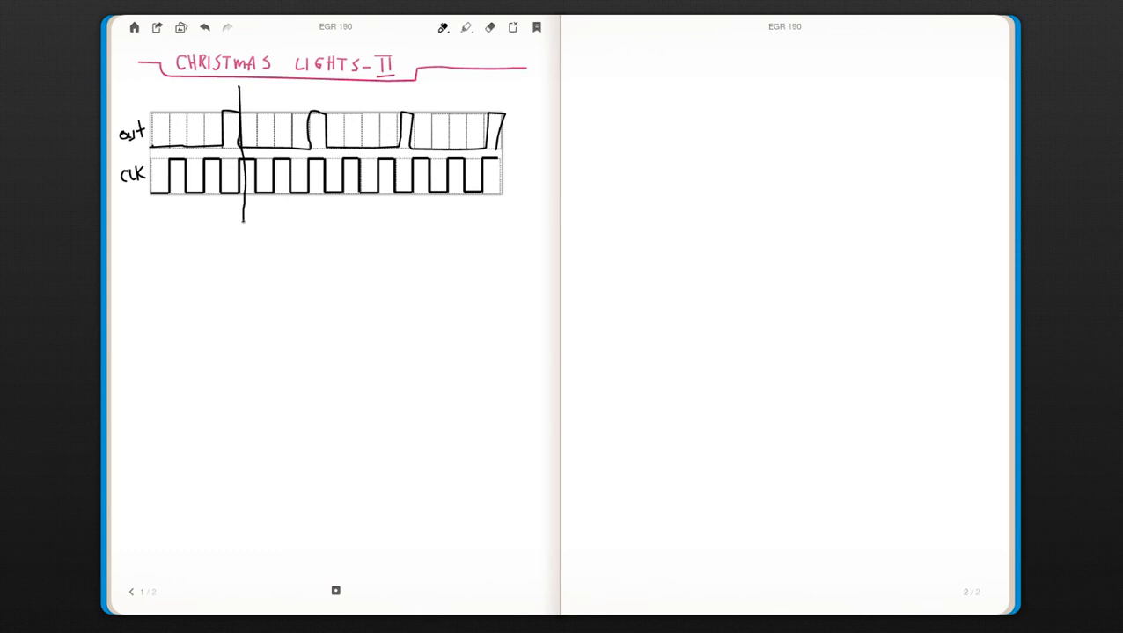
{"action": "left_click_drag", "start_coordinate": [159, 91], "coordinate": [227, 86]}
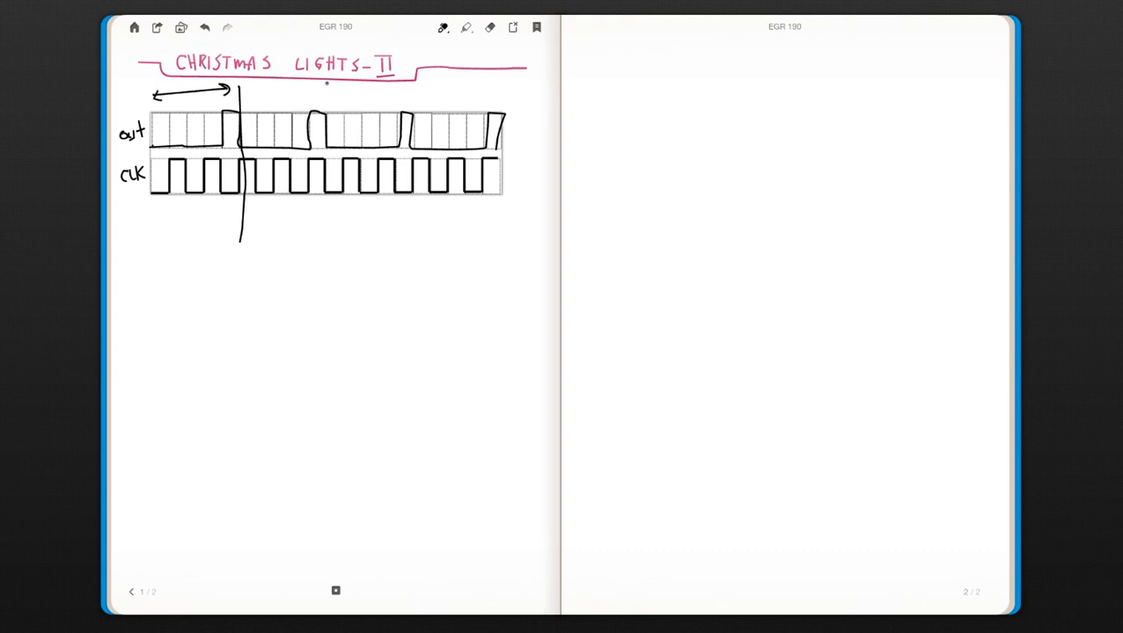
{"action": "left_click_drag", "start_coordinate": [324, 97], "coordinate": [324, 238]}
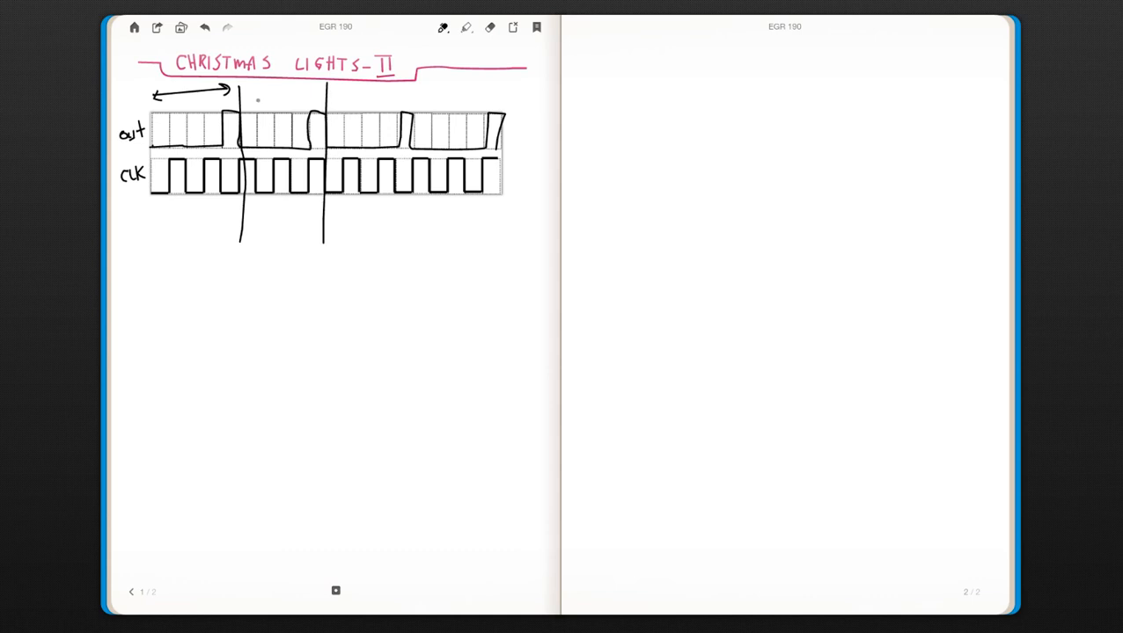
{"action": "left_click_drag", "start_coordinate": [257, 99], "coordinate": [306, 95]}
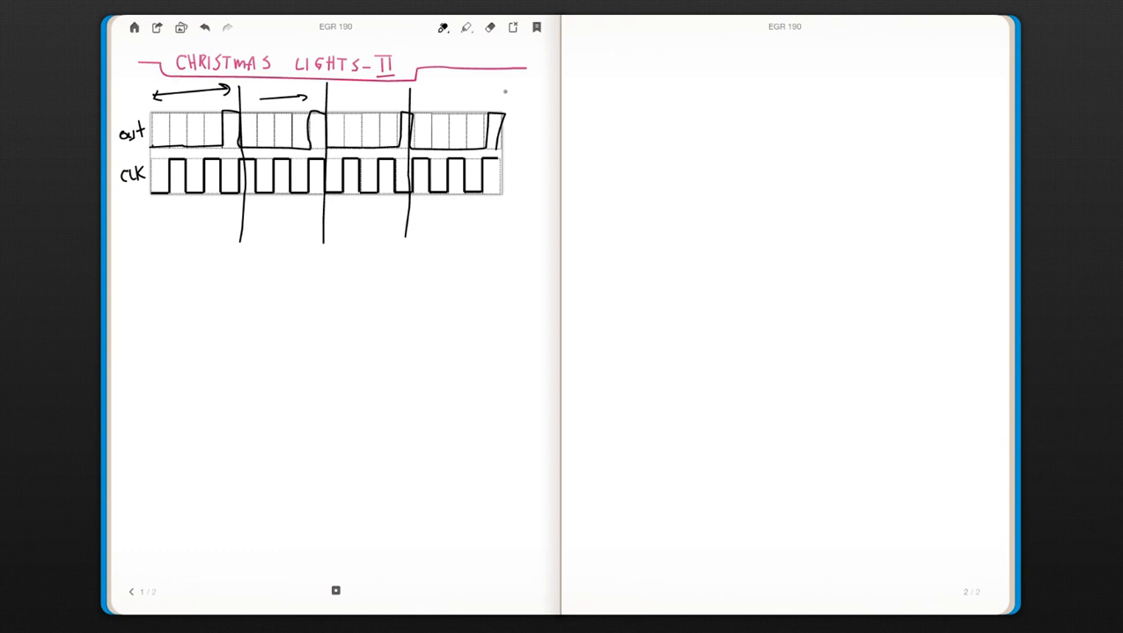
{"action": "left_click_drag", "start_coordinate": [503, 88], "coordinate": [503, 231]}
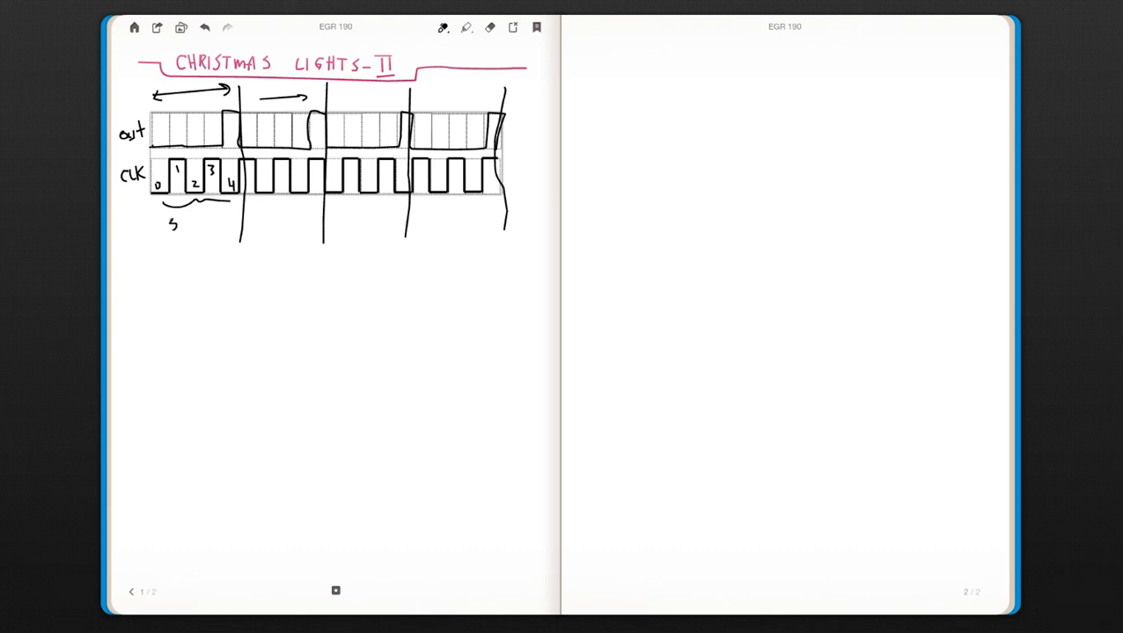
Note '5 states' with an arrow down to '3-bits' and begin the table column headings.
{"action": "type", "text": "st"}
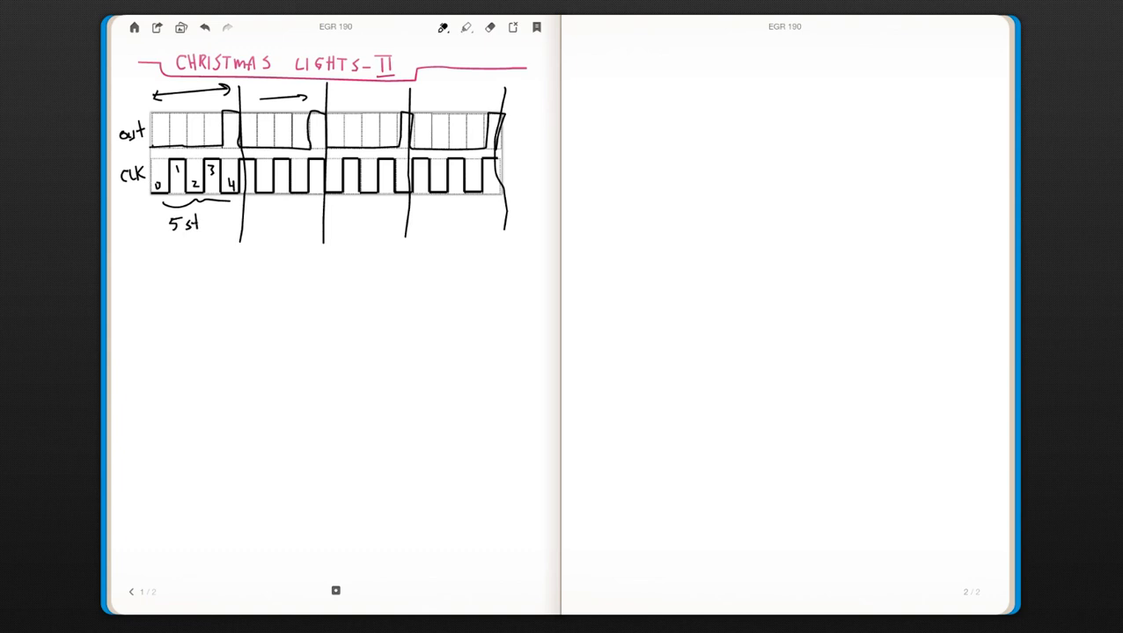
{"action": "type", "text": "at"}
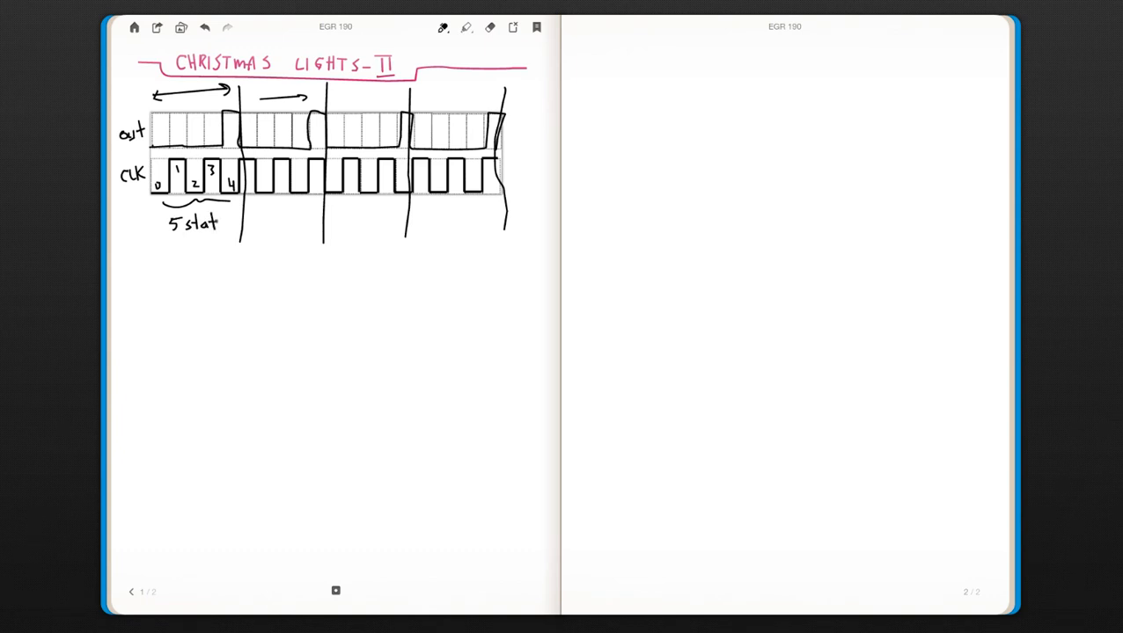
{"action": "left_click_drag", "start_coordinate": [220, 222], "coordinate": [238, 226]}
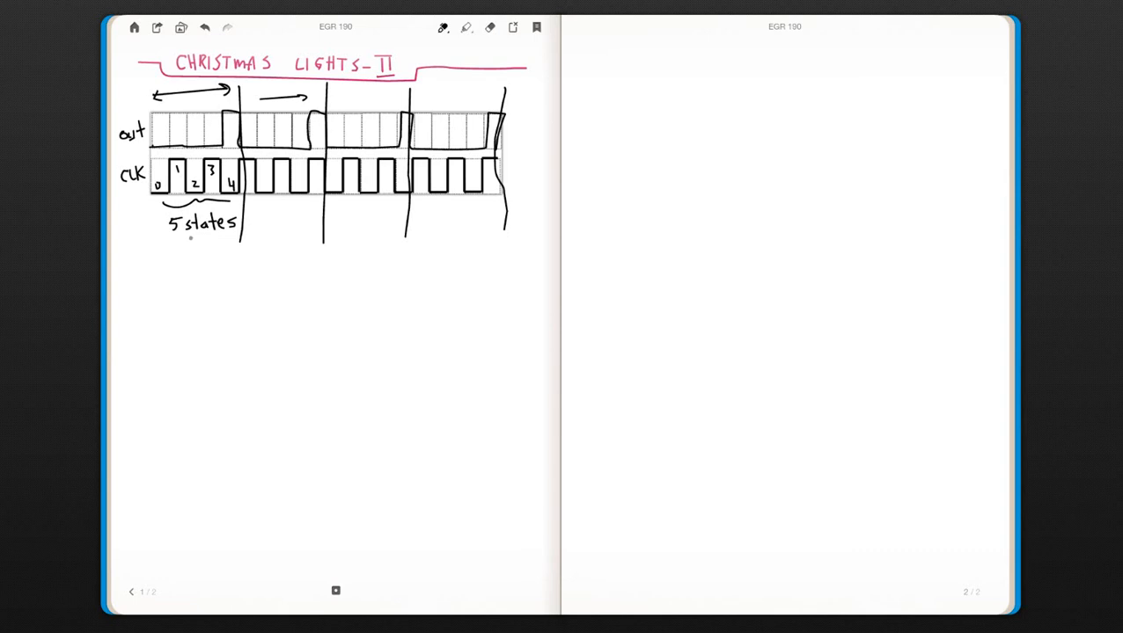
{"action": "left_click_drag", "start_coordinate": [190, 237], "coordinate": [192, 261]}
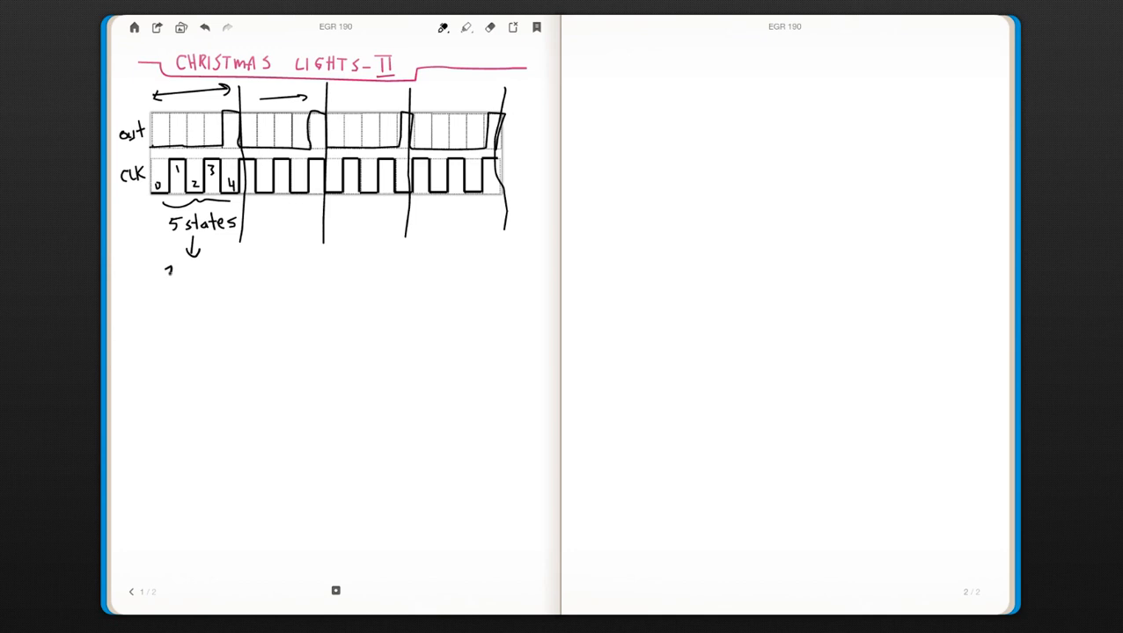
{"action": "type", "text": "3-bi"}
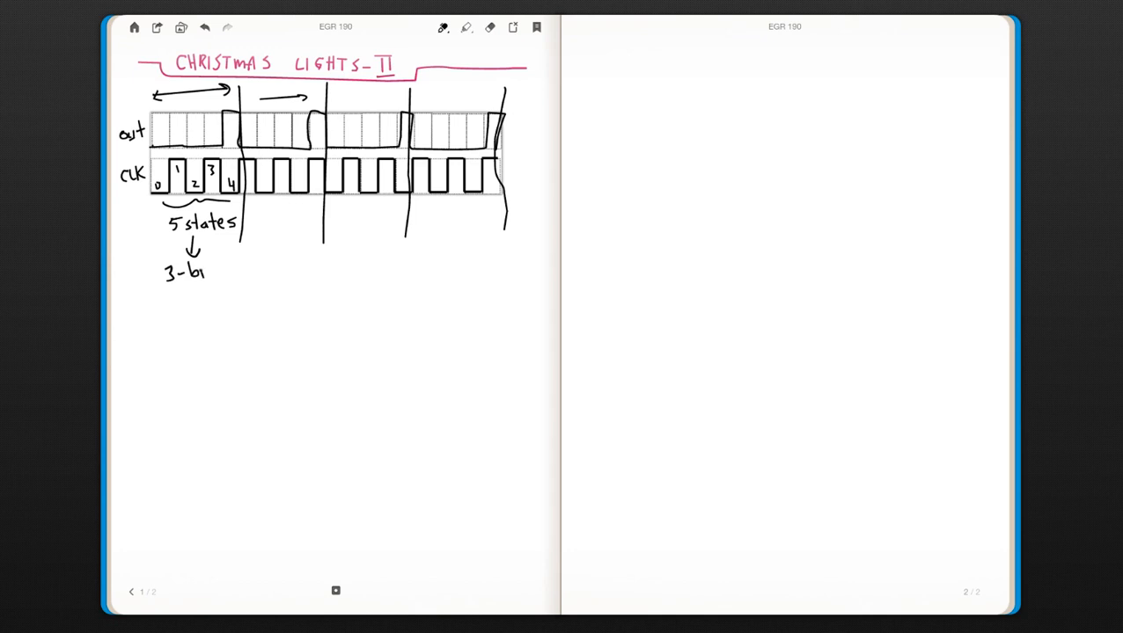
{"action": "type", "text": "t :"}
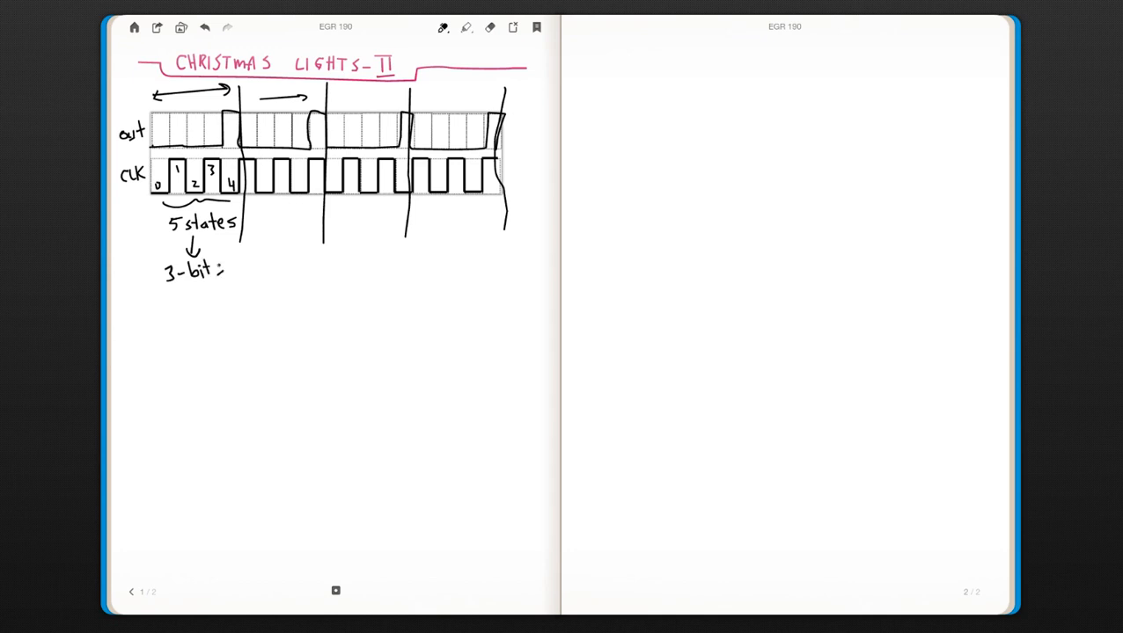
{"action": "type", "text": "s"}
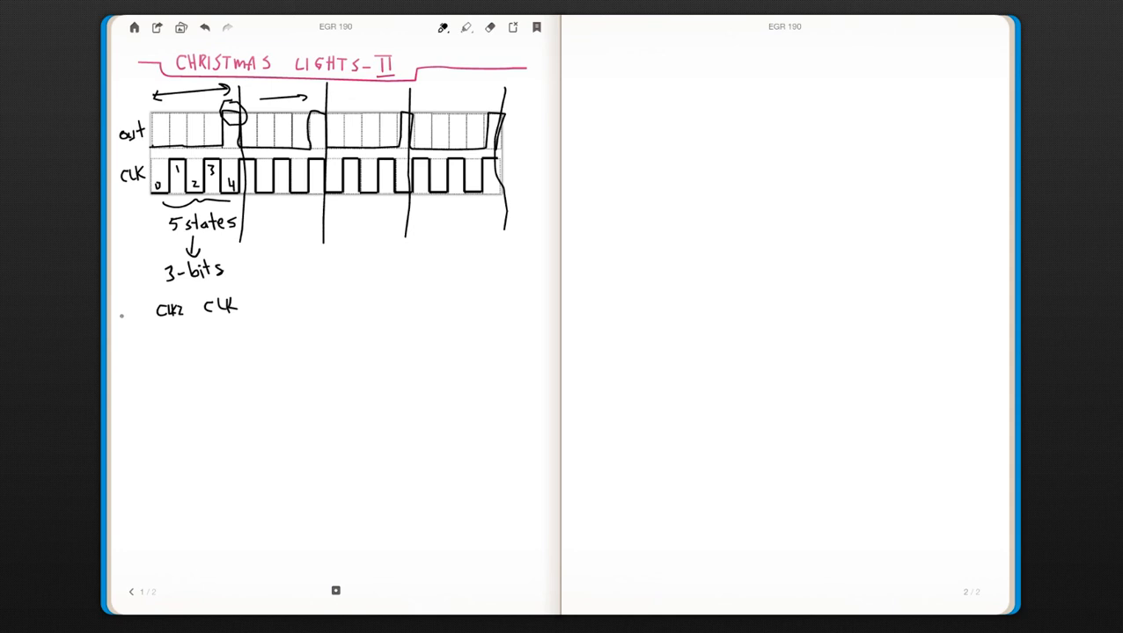
Draw the table lines with an out column and fill the binary rows 000 to 111 with outputs.
{"action": "left_click_drag", "start_coordinate": [119, 313], "coordinate": [132, 308]}
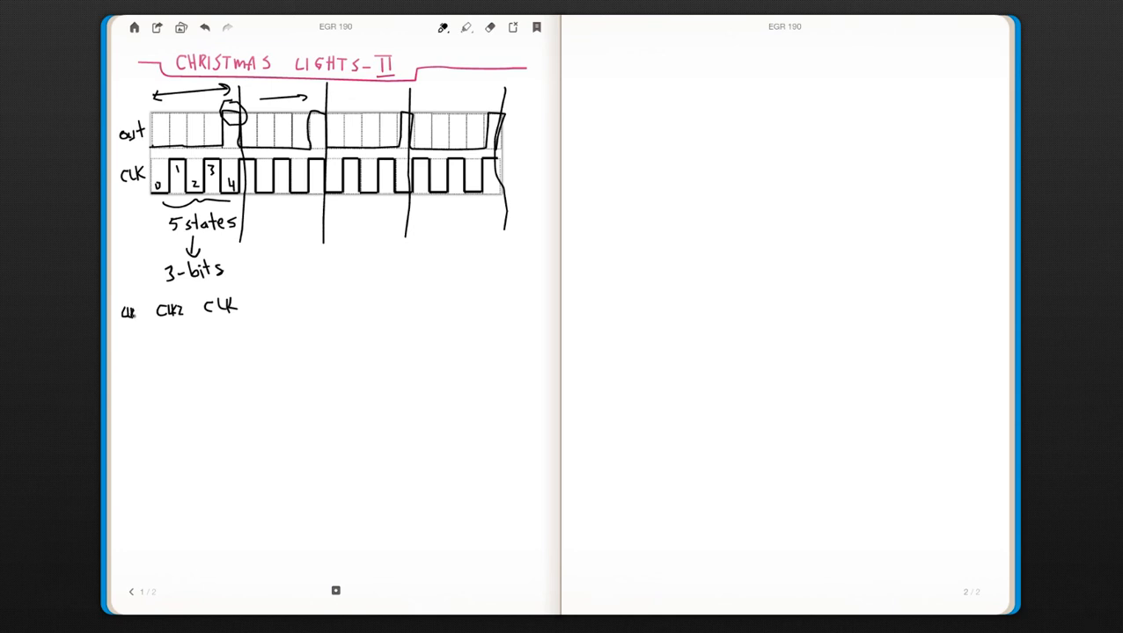
{"action": "left_click_drag", "start_coordinate": [250, 297], "coordinate": [261, 370]}
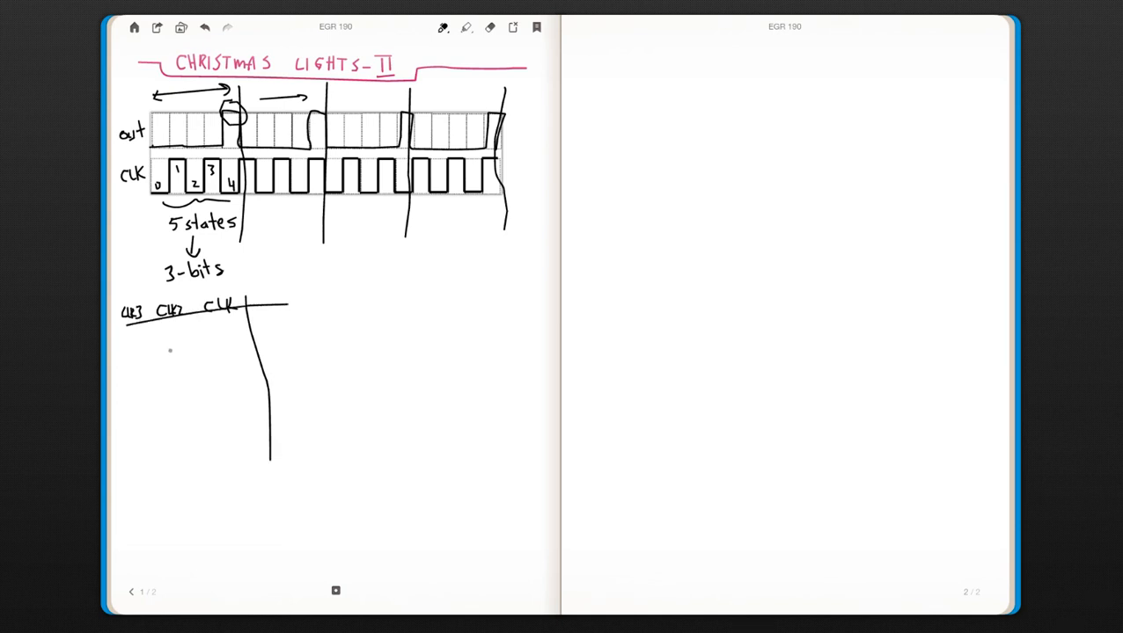
{"action": "type", "text": "0 0"}
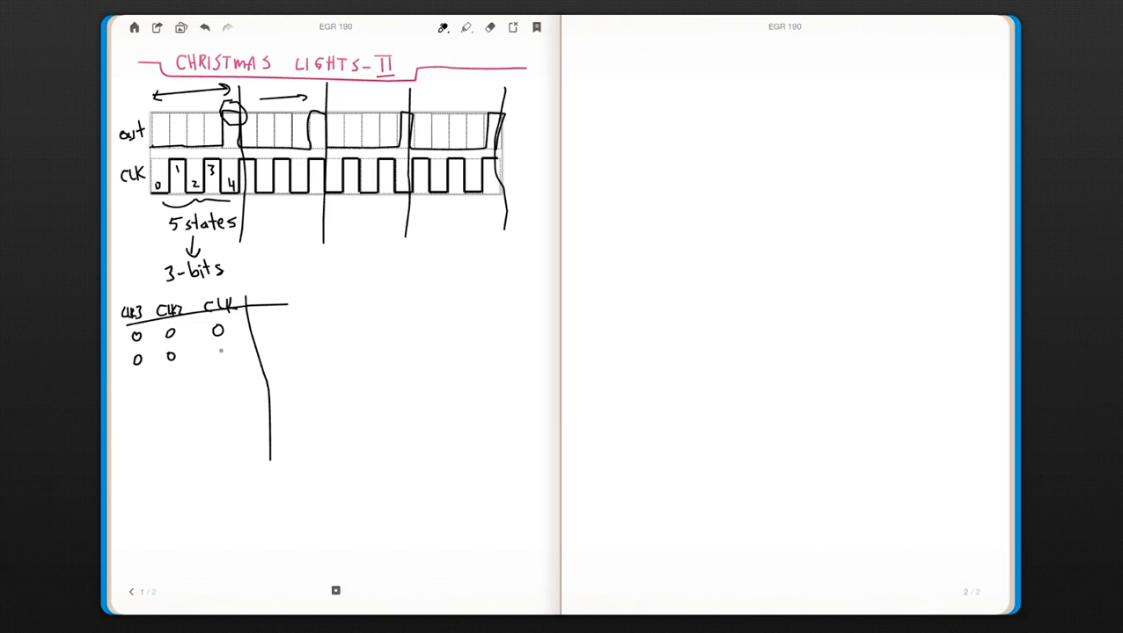
{"action": "type", "text": "1"}
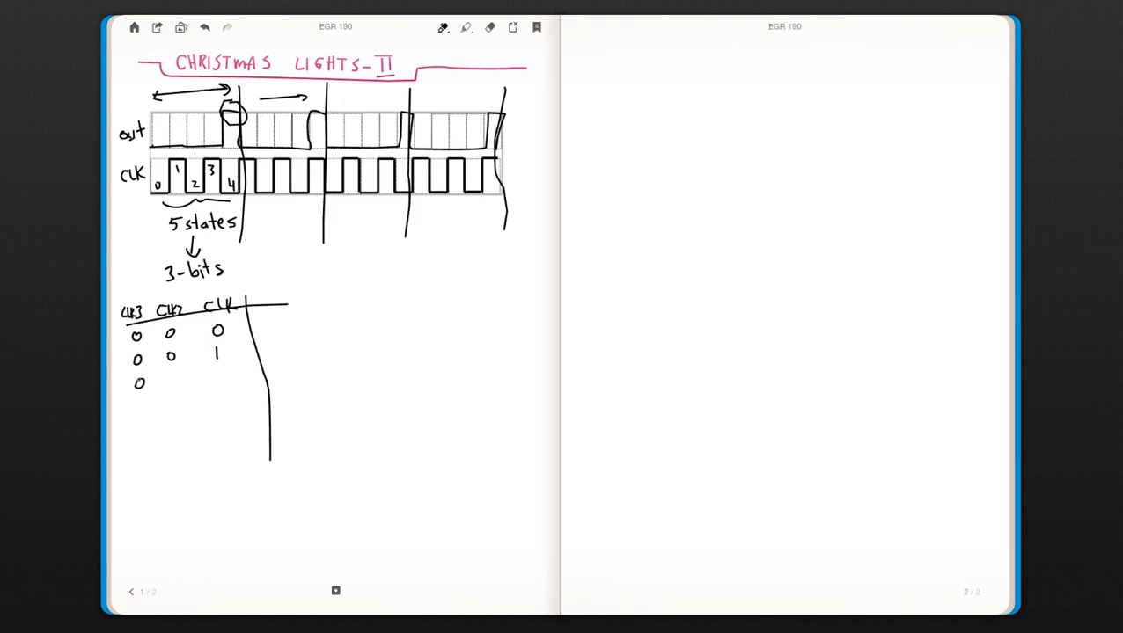
{"action": "left_click_drag", "start_coordinate": [140, 378], "coordinate": [220, 378]}
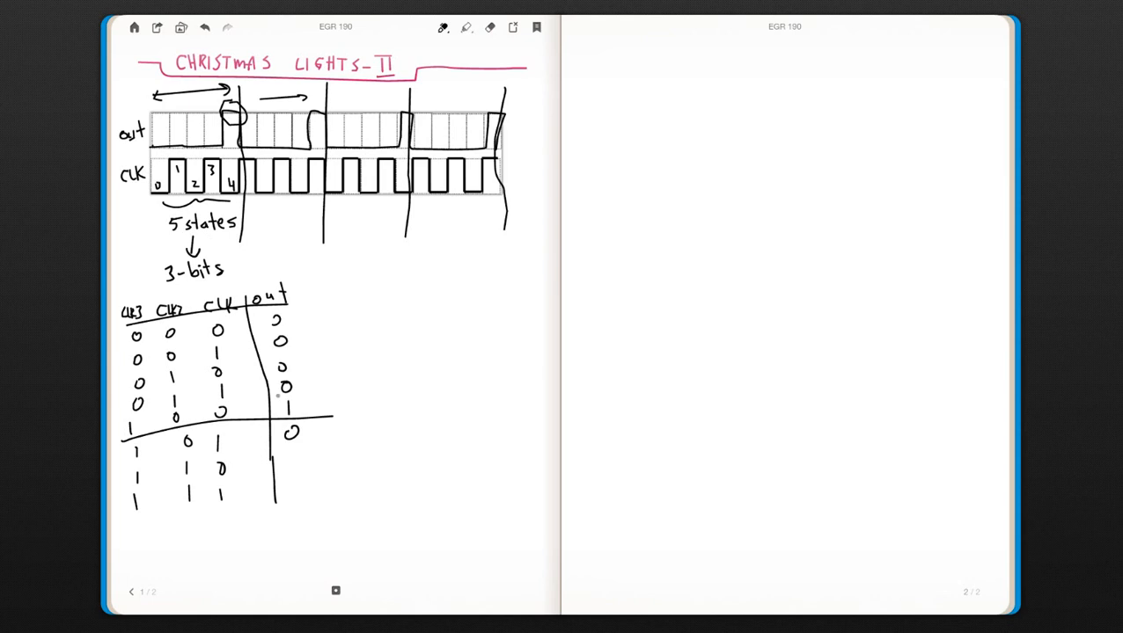
Arrow the out value to 'CLKs → 0' and link the circled 101 row down to CLEAR.
{"action": "left_click_drag", "start_coordinate": [308, 431], "coordinate": [334, 431]}
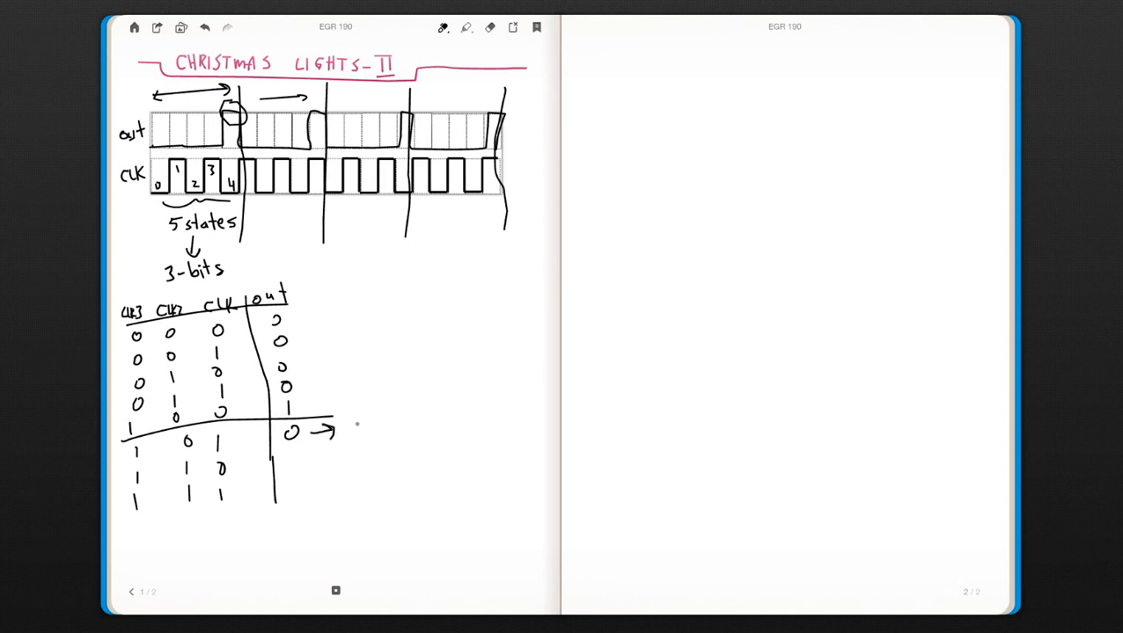
{"action": "type", "text": "CLK"}
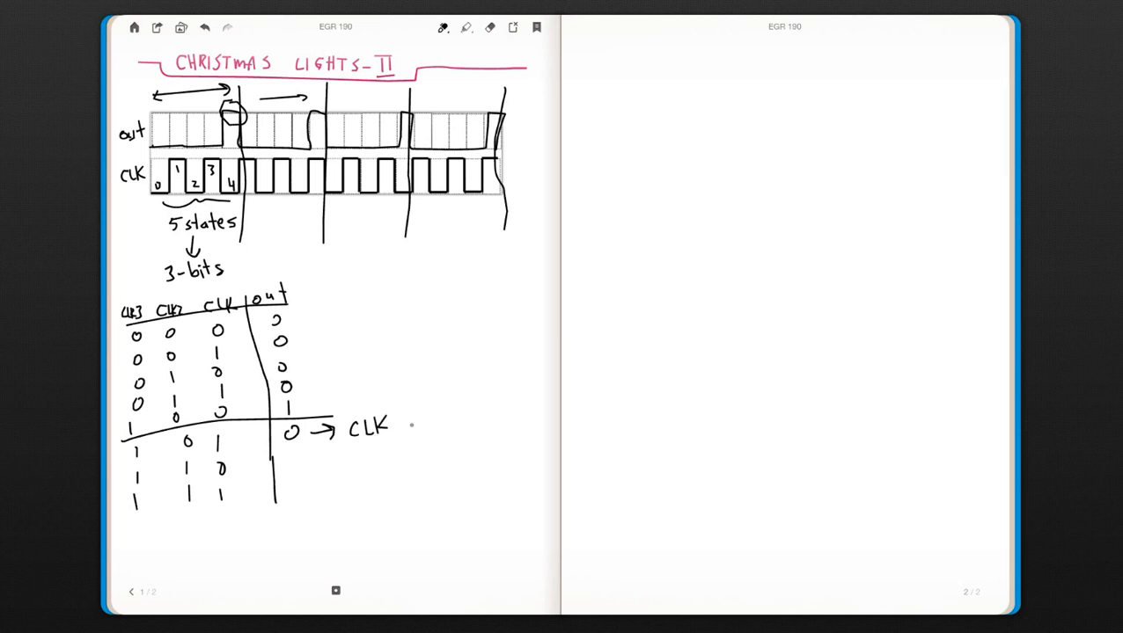
{"action": "type", "text": "s -"}
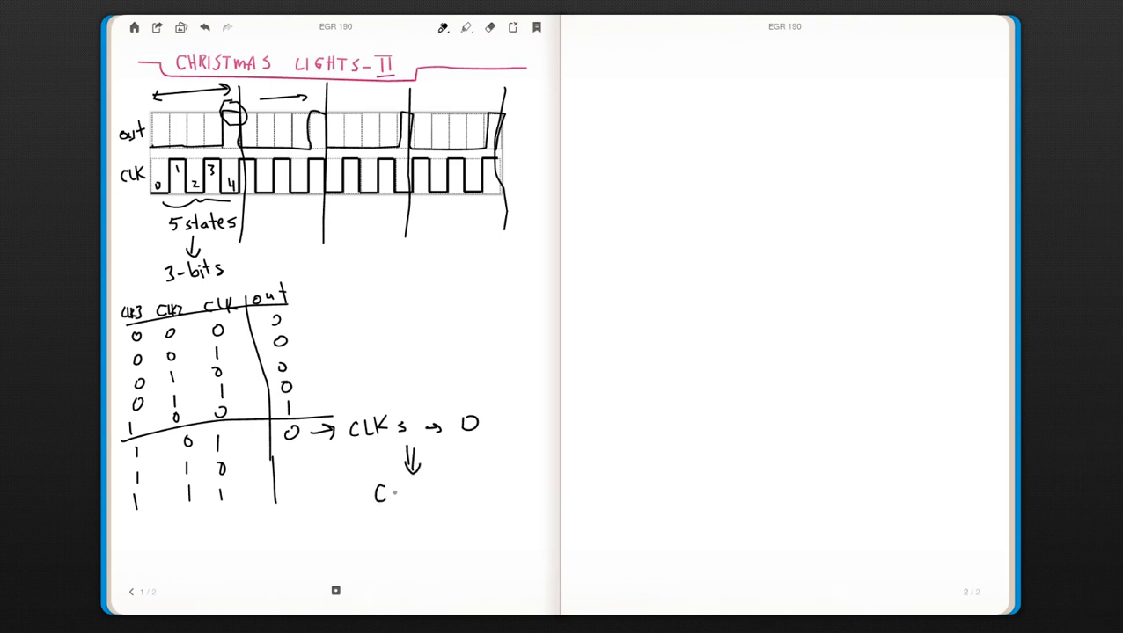
{"action": "type", "text": "LEAR"}
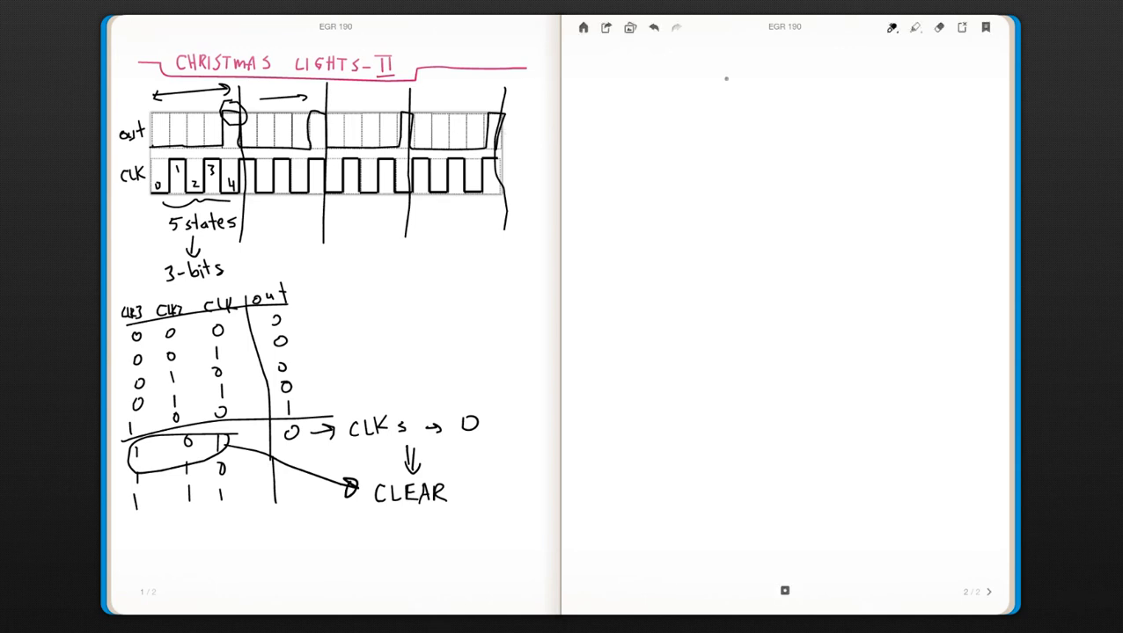
Draw the first flip-flop box labelled D, q, q' with its clock input and output wire.
{"action": "left_click_drag", "start_coordinate": [707, 105], "coordinate": [711, 185]}
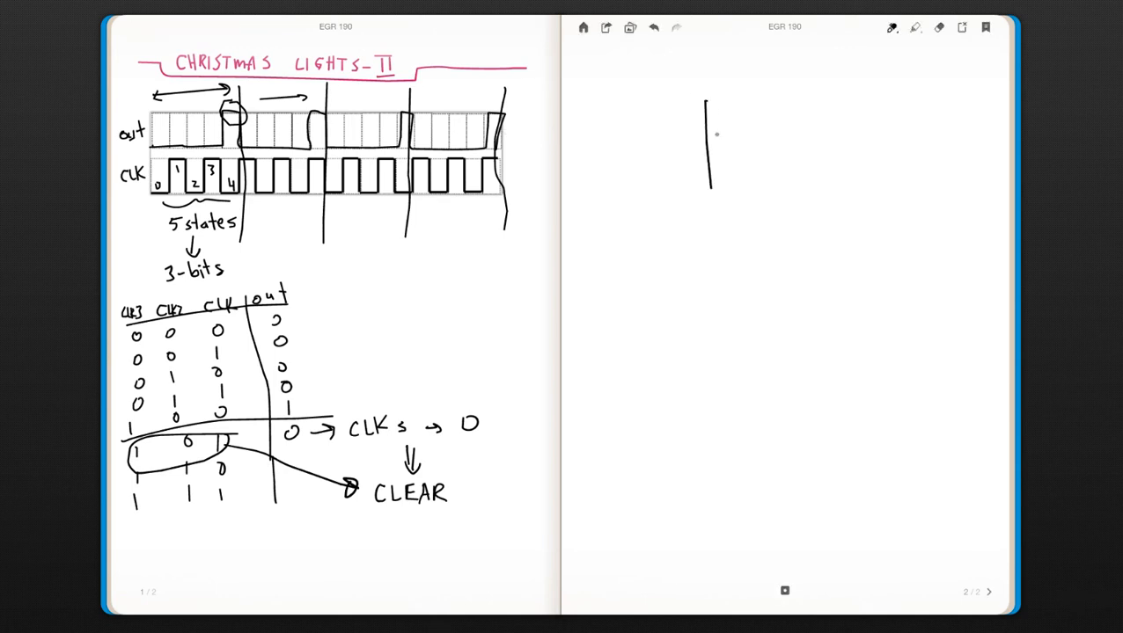
{"action": "left_click_drag", "start_coordinate": [711, 106], "coordinate": [809, 185]}
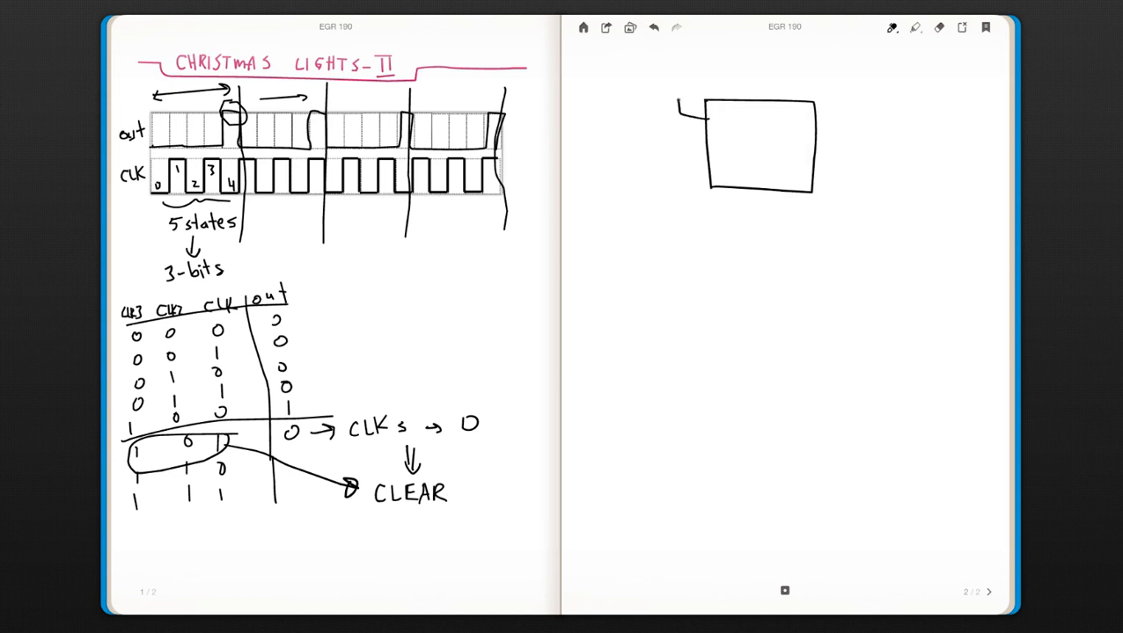
{"action": "left_click_drag", "start_coordinate": [678, 105], "coordinate": [827, 185]}
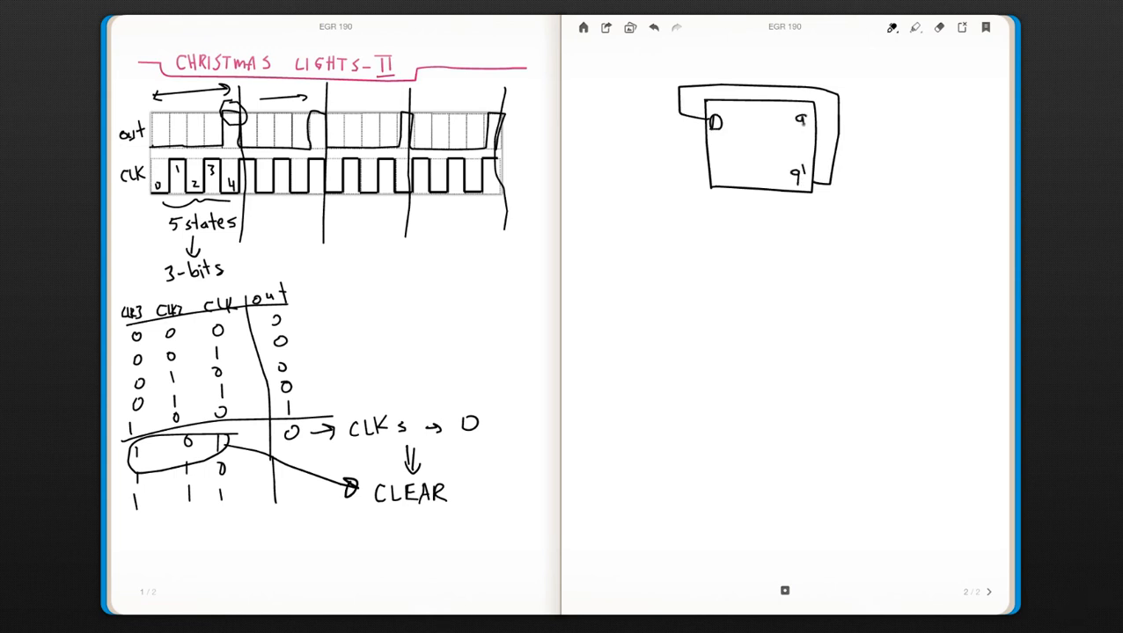
{"action": "left_click_drag", "start_coordinate": [824, 123], "coordinate": [862, 120]}
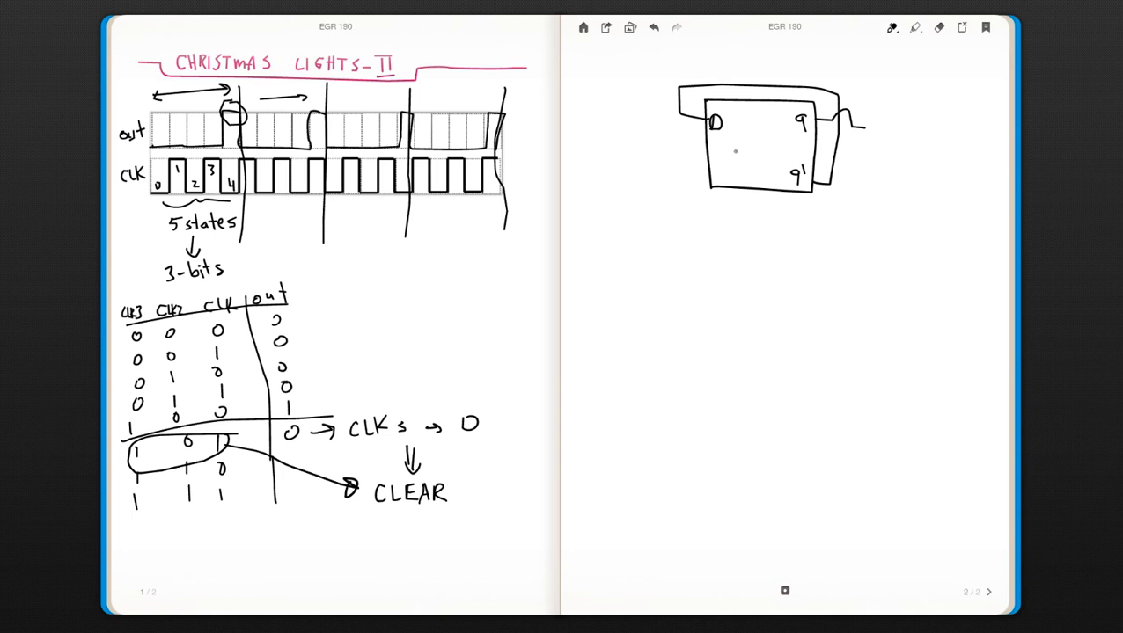
{"action": "left_click_drag", "start_coordinate": [669, 174], "coordinate": [723, 174]}
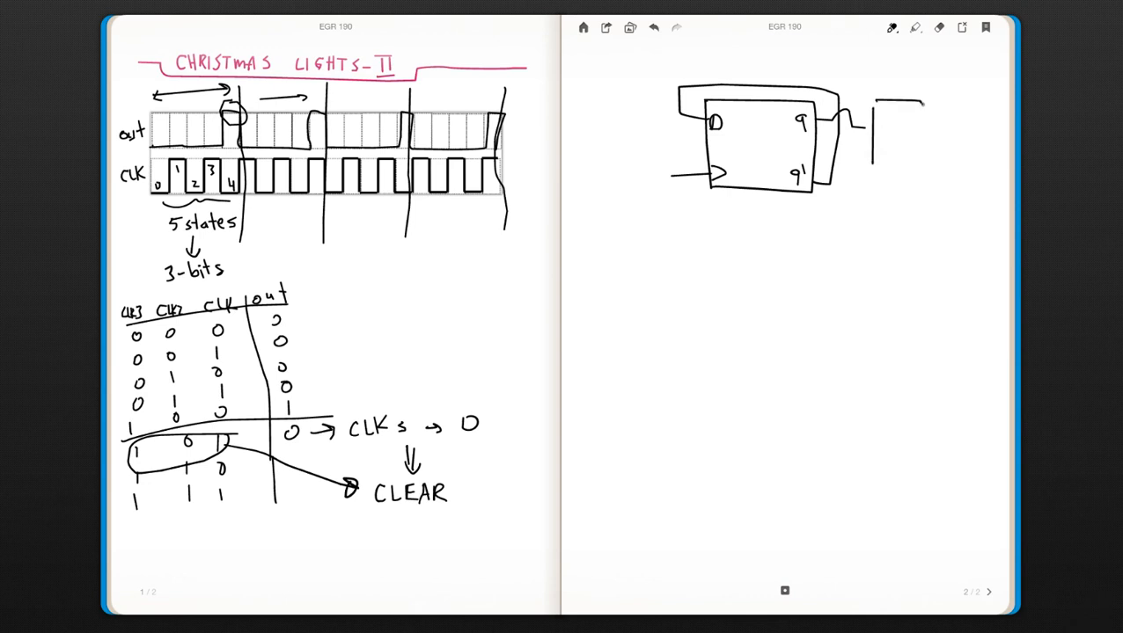
Draw the second flip-flop with input pin, clock triangle, feedback loop and output wire.
{"action": "left_click_drag", "start_coordinate": [877, 106], "coordinate": [901, 185]}
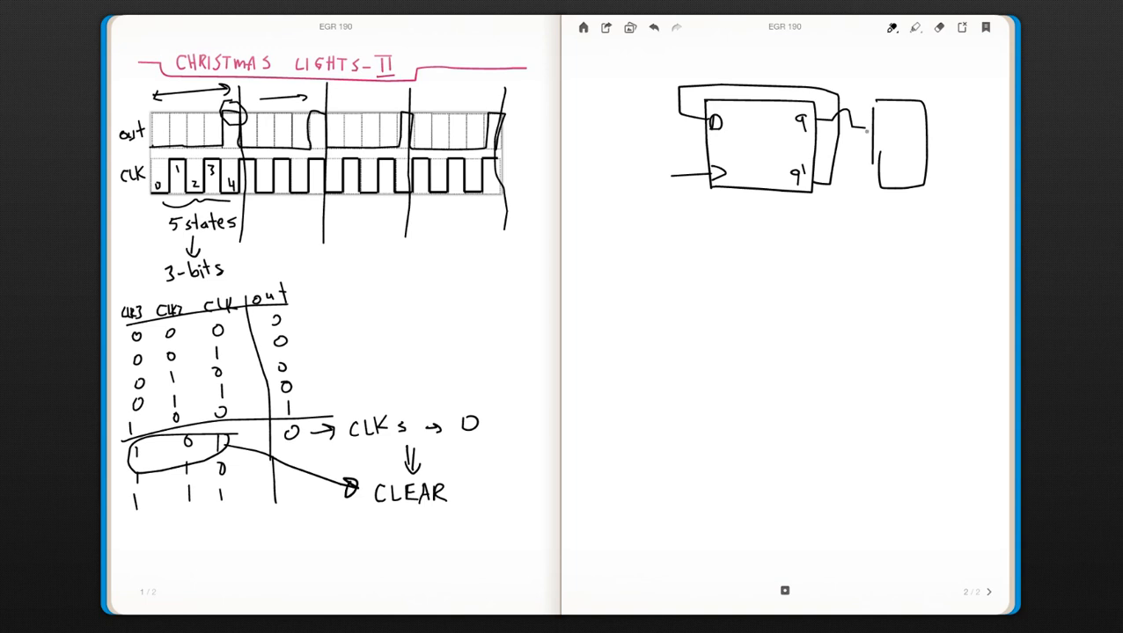
{"action": "left_click_drag", "start_coordinate": [859, 132], "coordinate": [871, 167]}
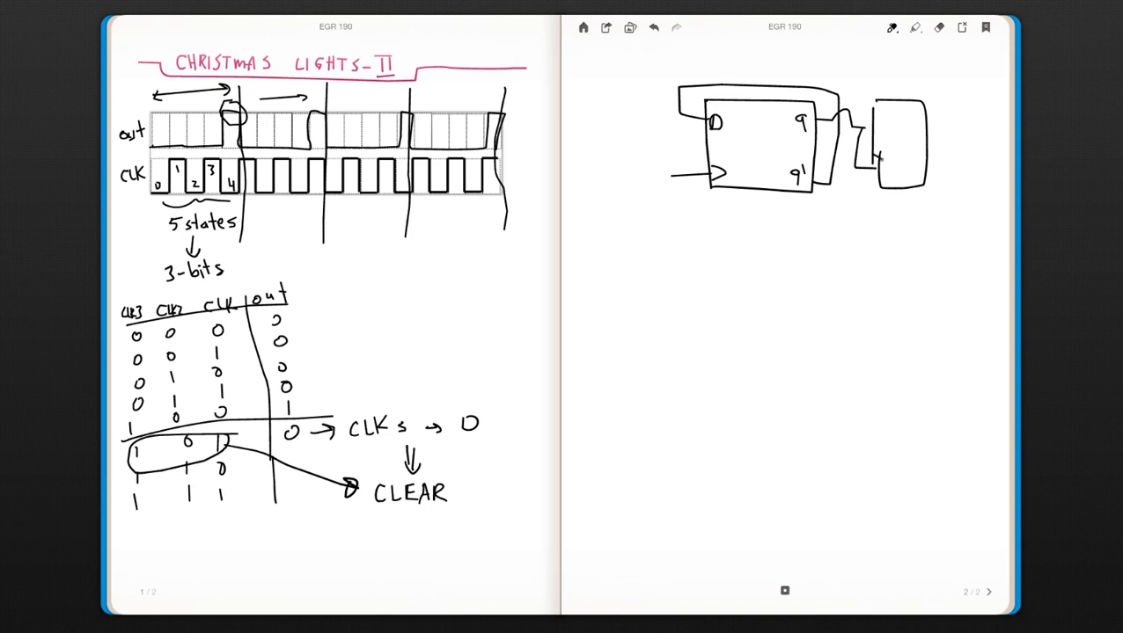
{"action": "left_click_drag", "start_coordinate": [862, 114], "coordinate": [884, 168]}
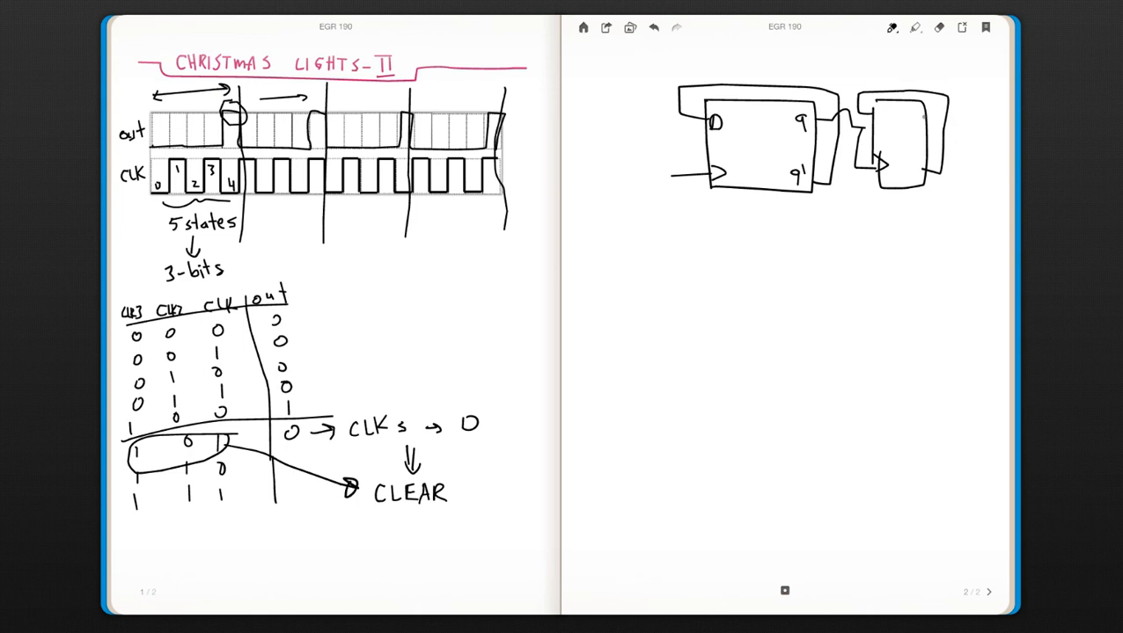
{"action": "left_click_drag", "start_coordinate": [918, 116], "coordinate": [985, 116]}
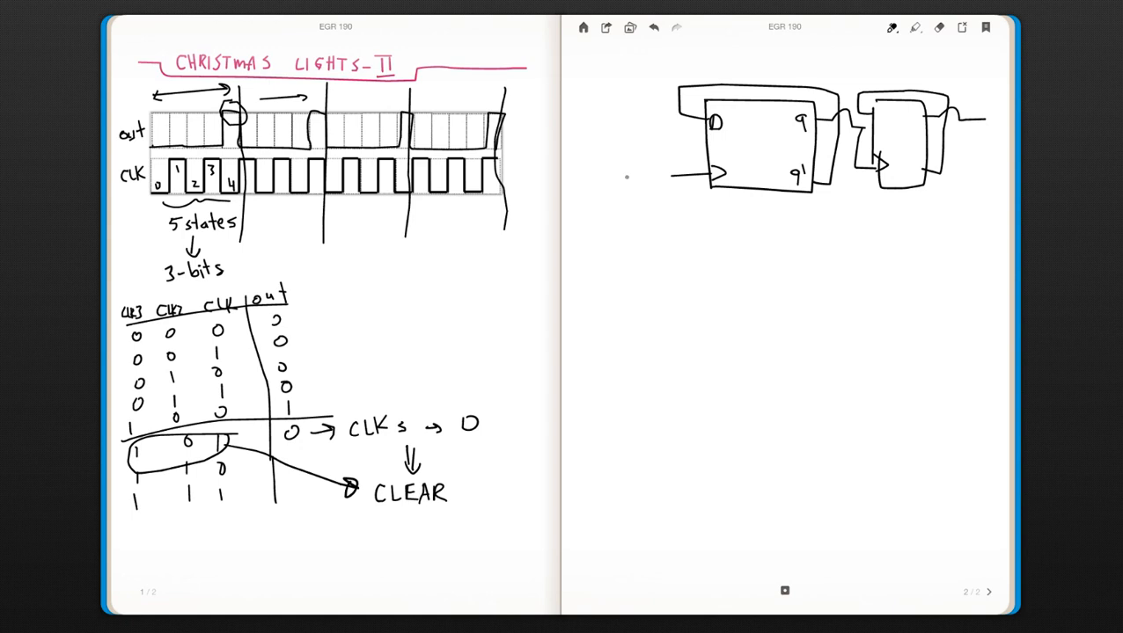
Label the flip-flop clock inputs CLK and CLK2 and add the CLR input label.
{"action": "type", "text": "CLK"}
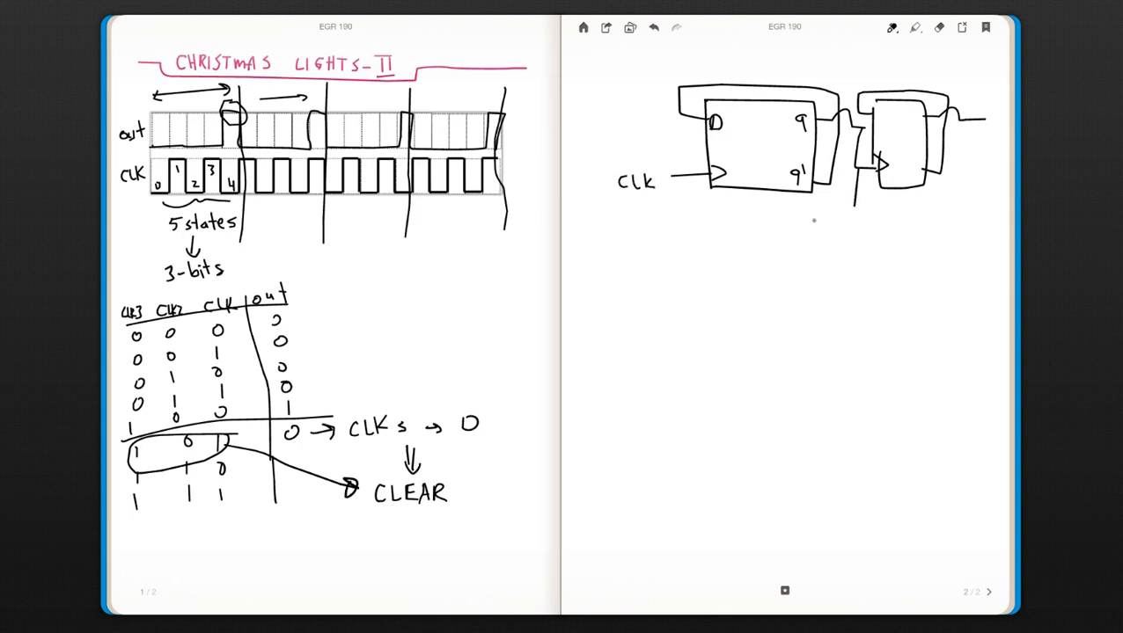
{"action": "type", "text": "Clk"}
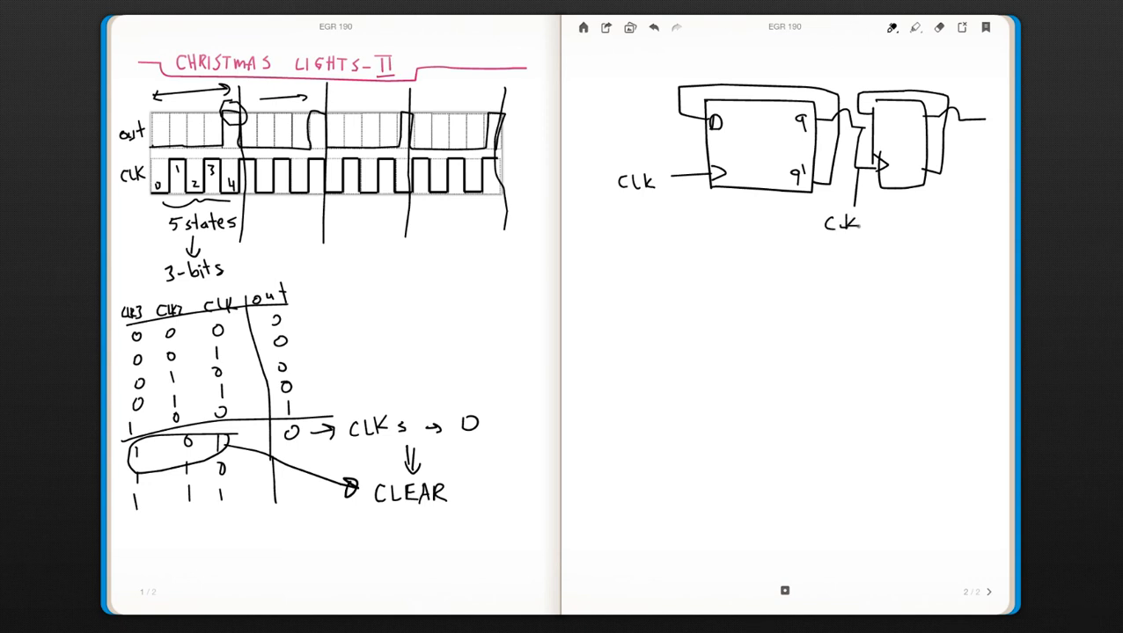
{"action": "type", "text": "2"}
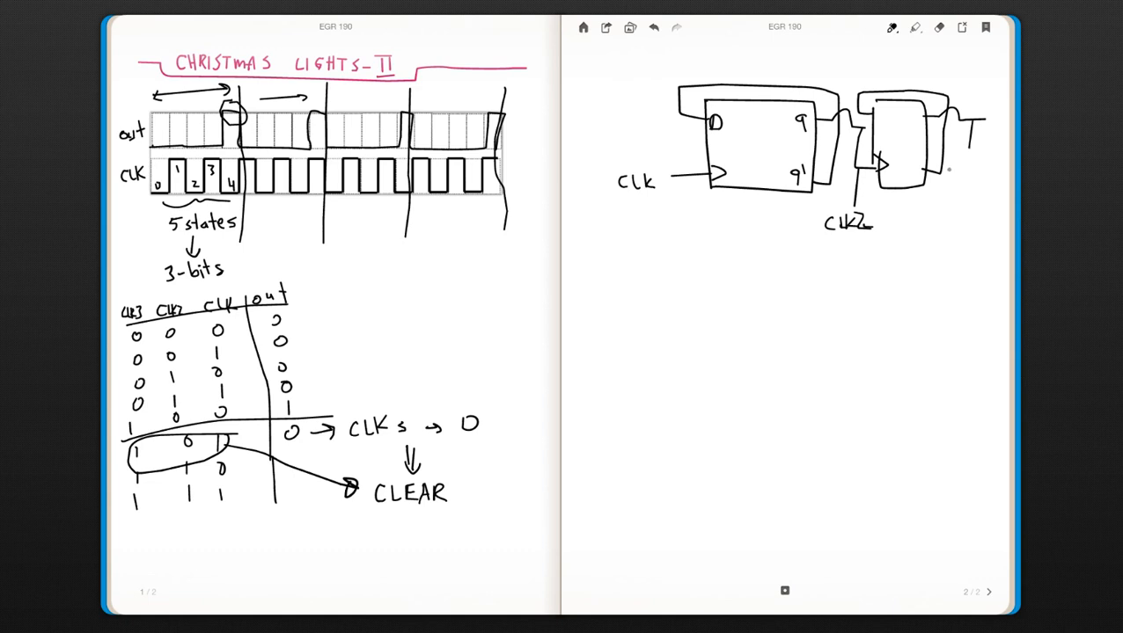
{"action": "type", "text": "C4"}
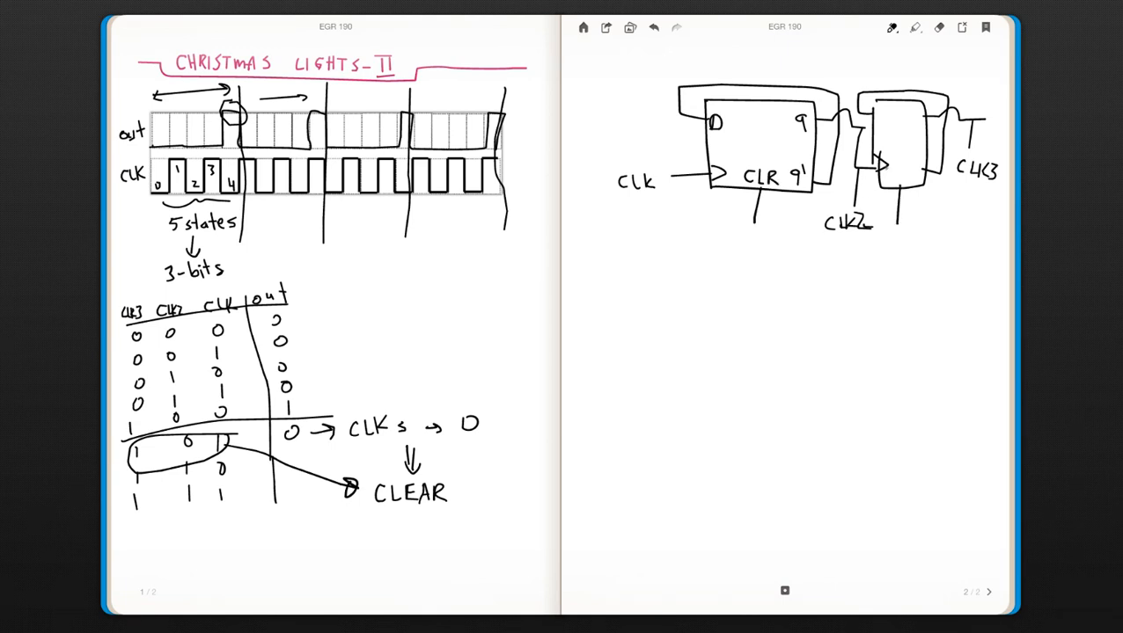
Mark CLR on the second flip-flop and label the gate wired to the CLR pins 'logic gate(s)'.
{"action": "type", "text": "CLr"}
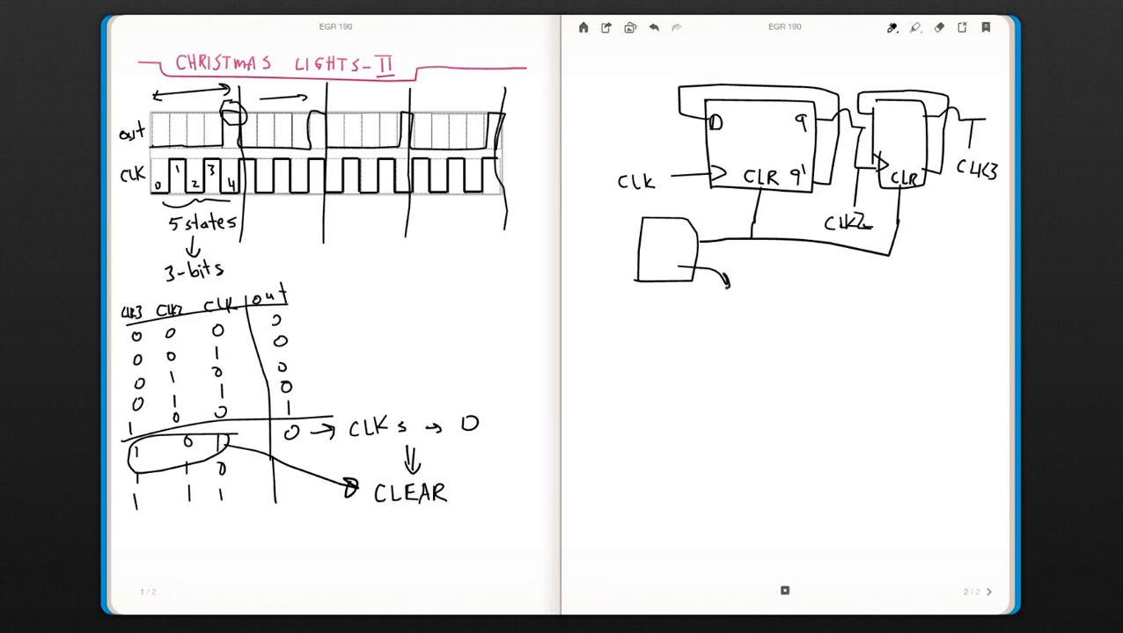
{"action": "type", "text": "/or"}
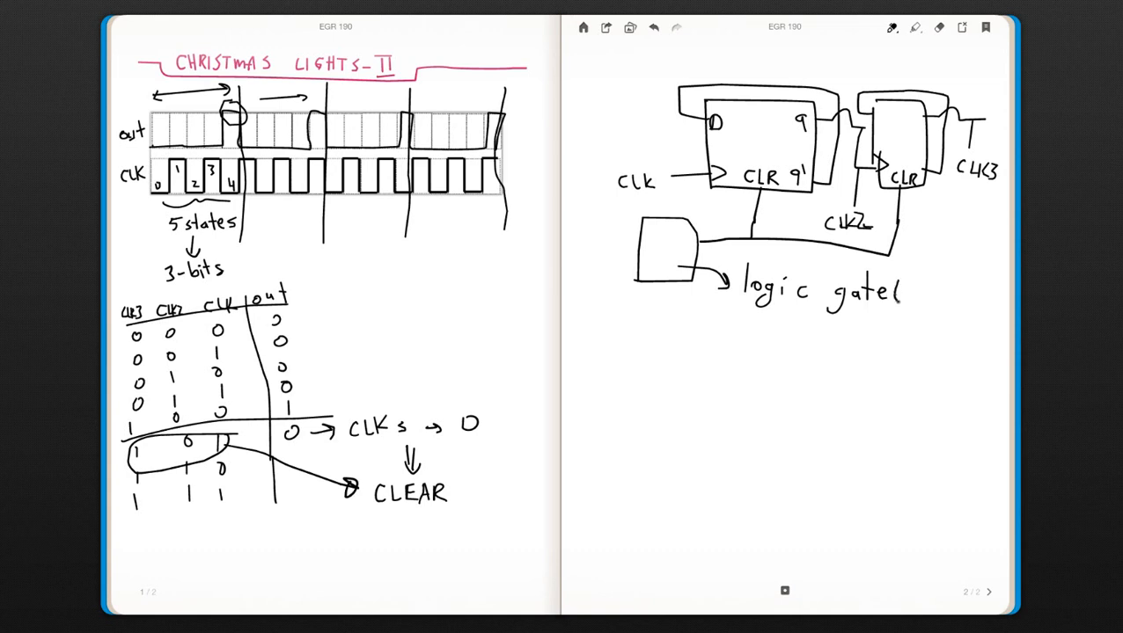
{"action": "type", "text": "(s)"}
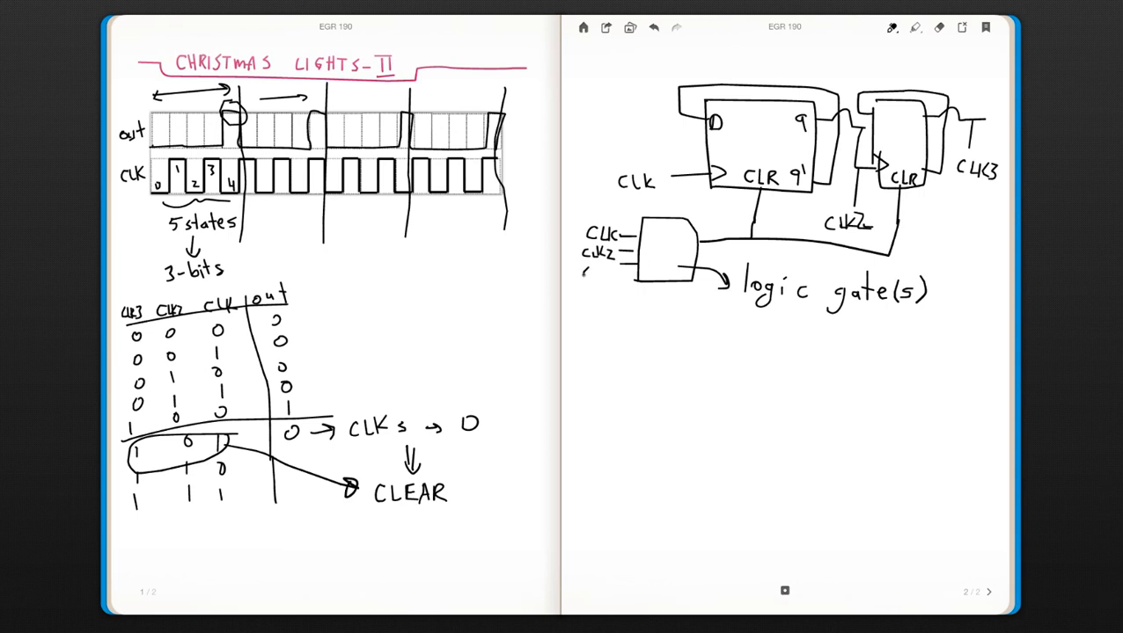
Label the gate input clk3, show 101 giving a circled 1, and write headings CLK3 CLK2 CLK.
{"action": "type", "text": "clk3"}
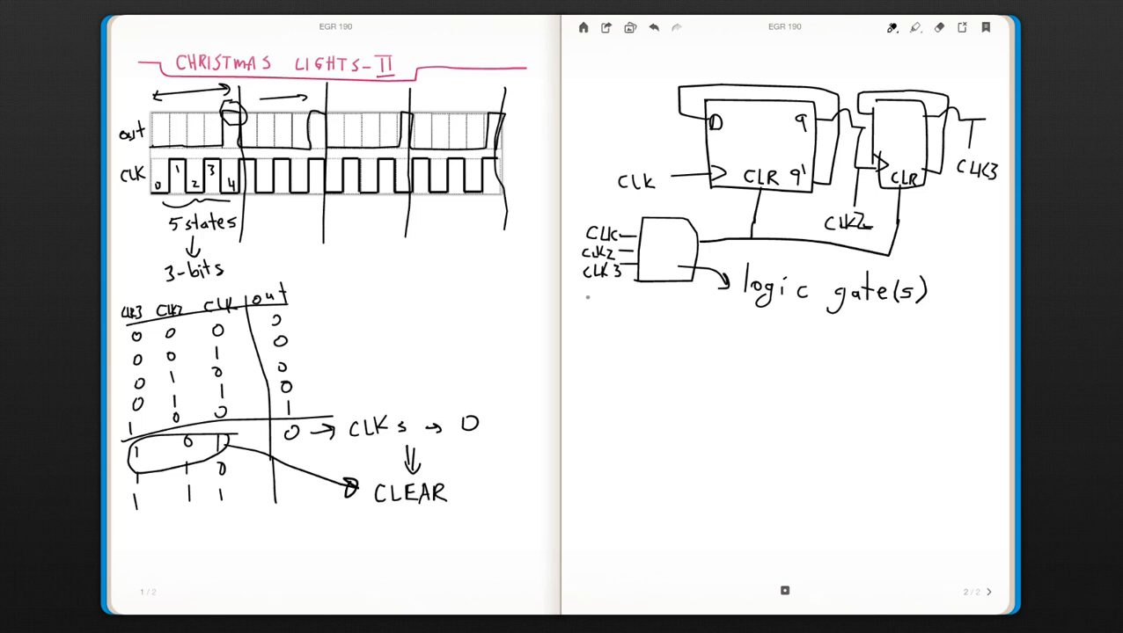
{"action": "left_click_drag", "start_coordinate": [625, 303], "coordinate": [619, 320]}
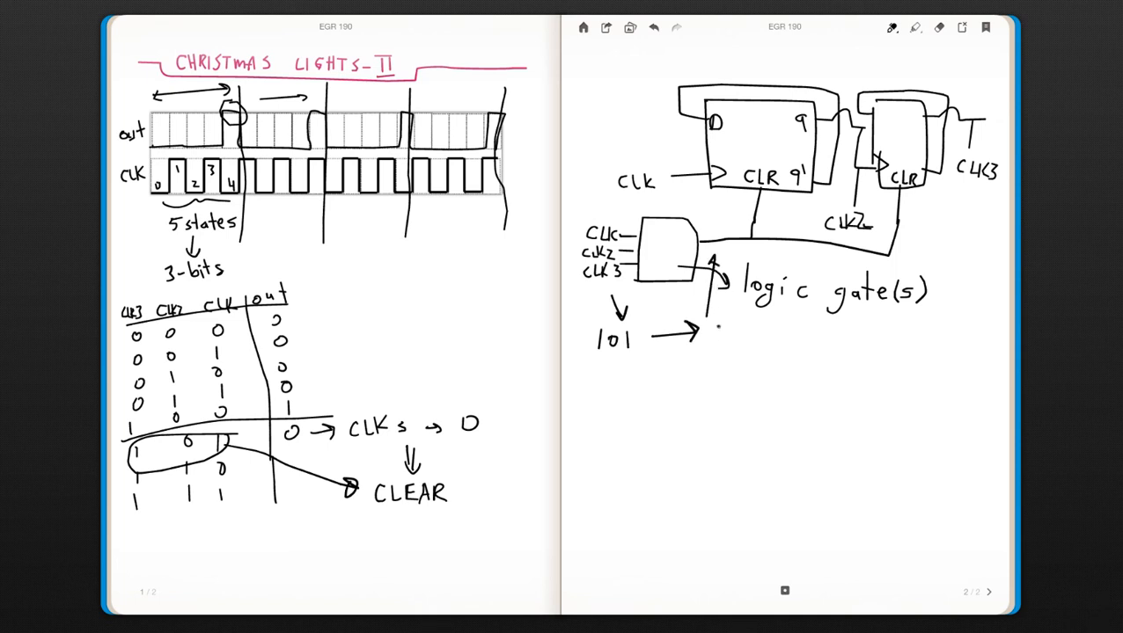
{"action": "left_click_drag", "start_coordinate": [704, 335], "coordinate": [739, 334]}
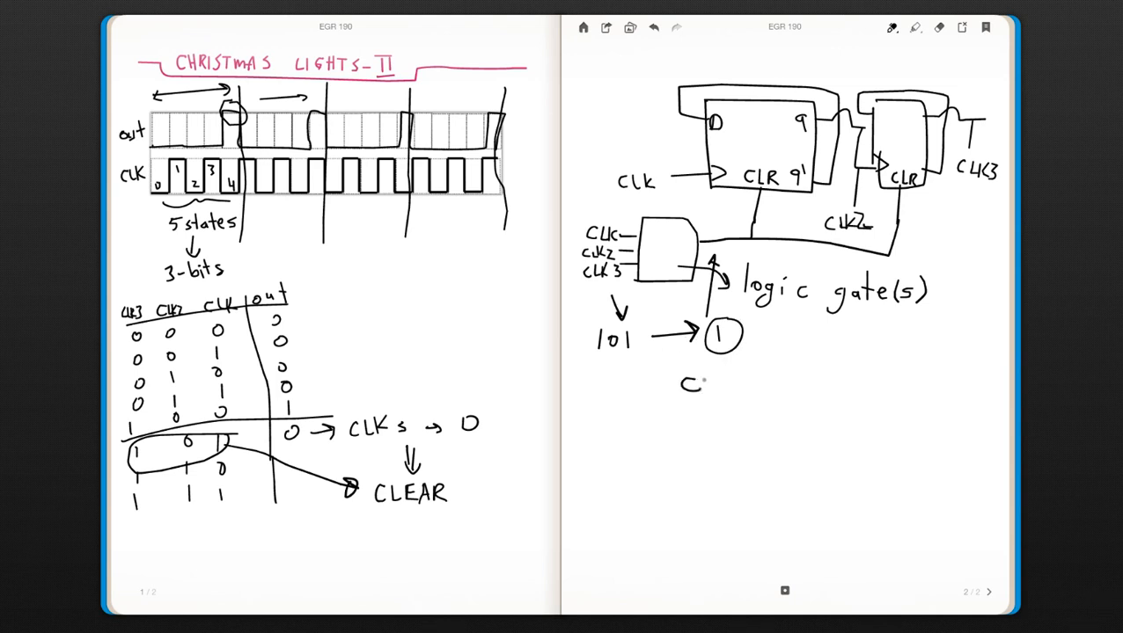
{"action": "type", "text": "CLK"}
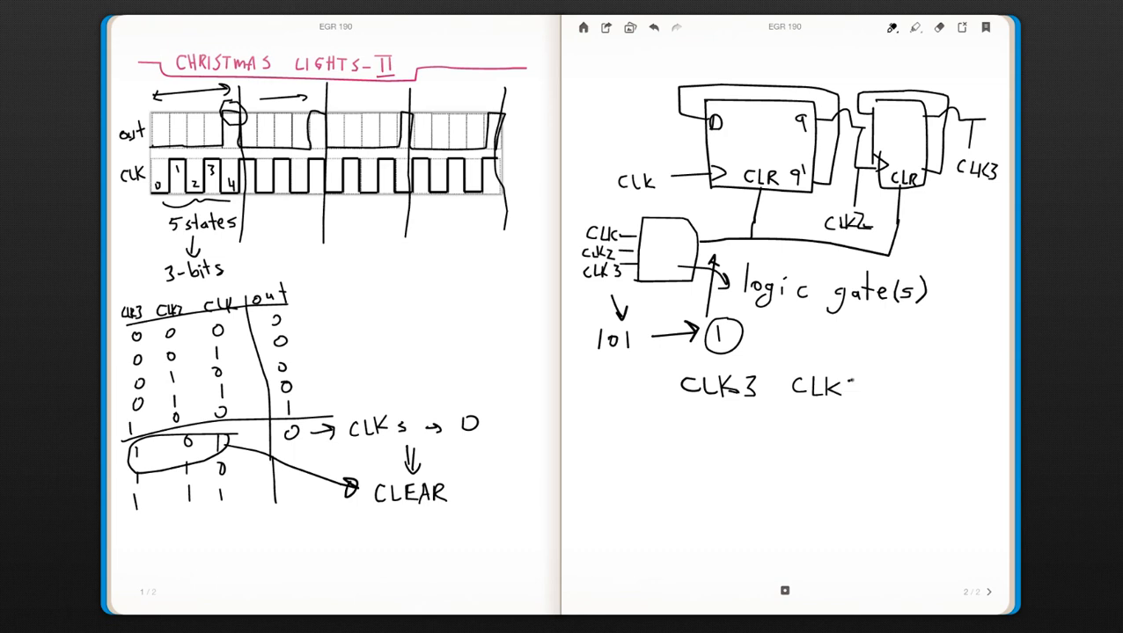
{"action": "type", "text": "CLK2 CLl"}
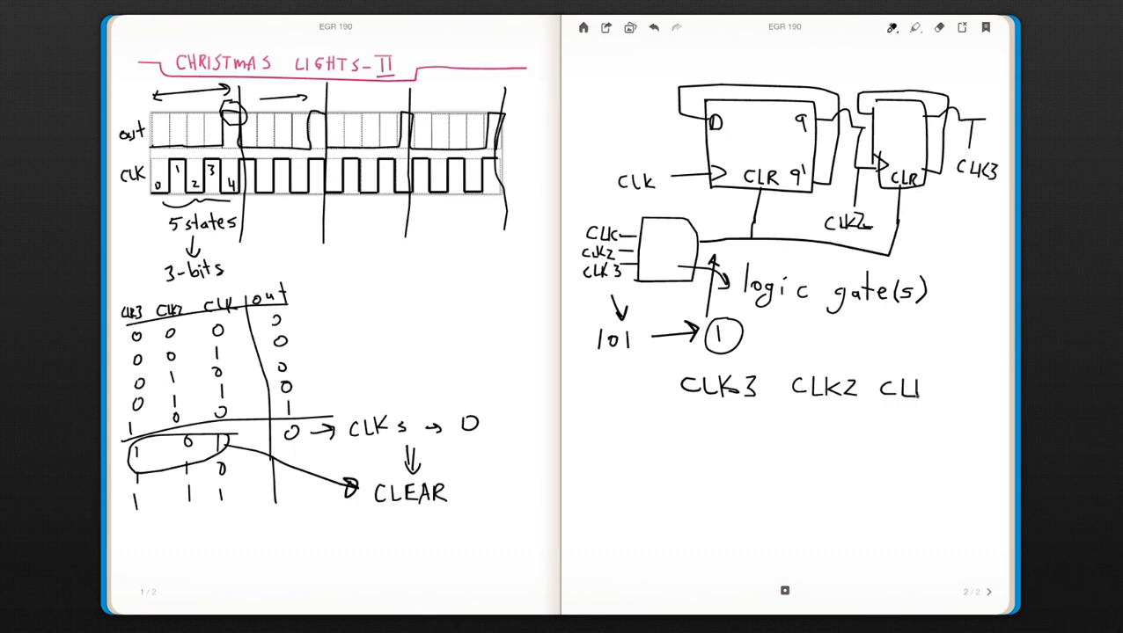
Add a CLR column with divider and underline, then write the row 1 0 1 giving CLR 1.
{"action": "left_click_drag", "start_coordinate": [939, 378], "coordinate": [939, 475]}
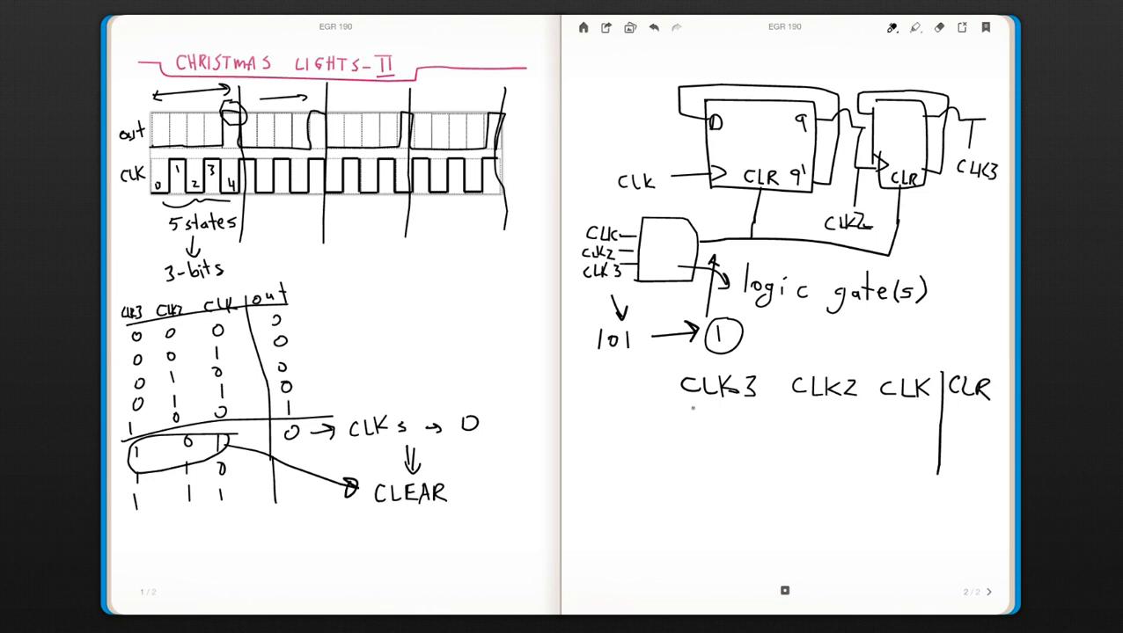
{"action": "left_click_drag", "start_coordinate": [689, 412], "coordinate": [989, 411]}
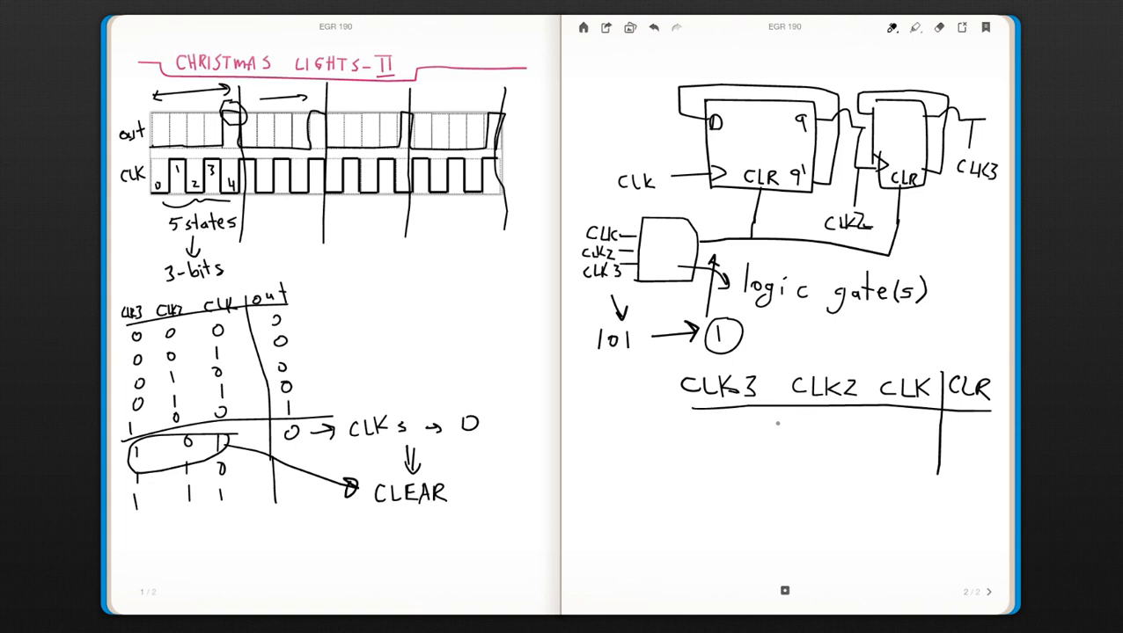
{"action": "type", "text": "1"}
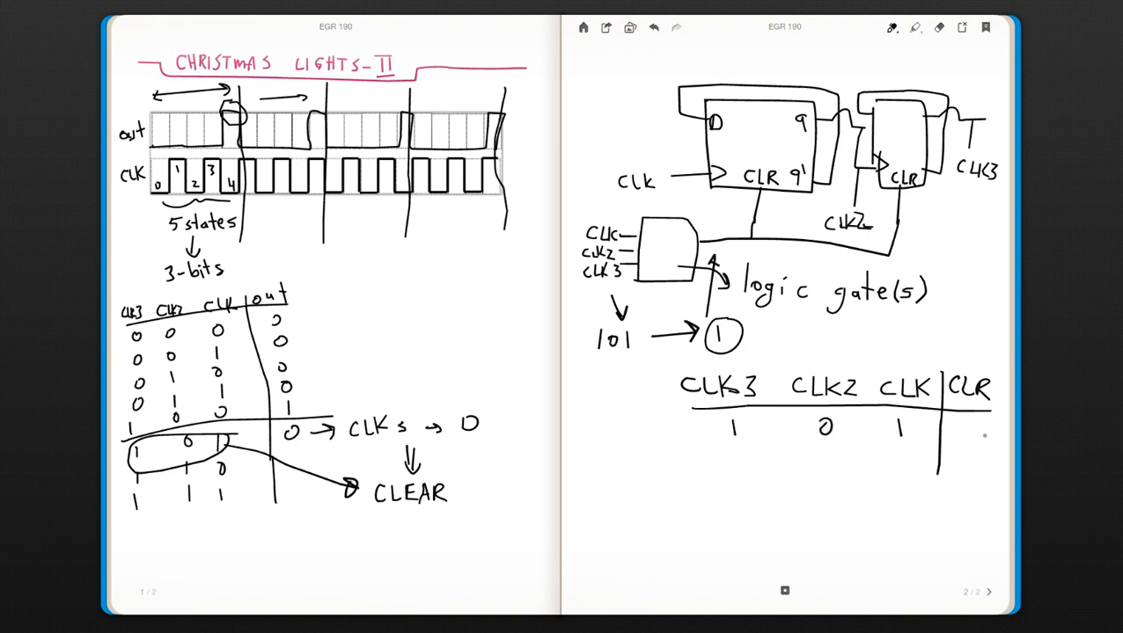
{"action": "type", "text": "1"}
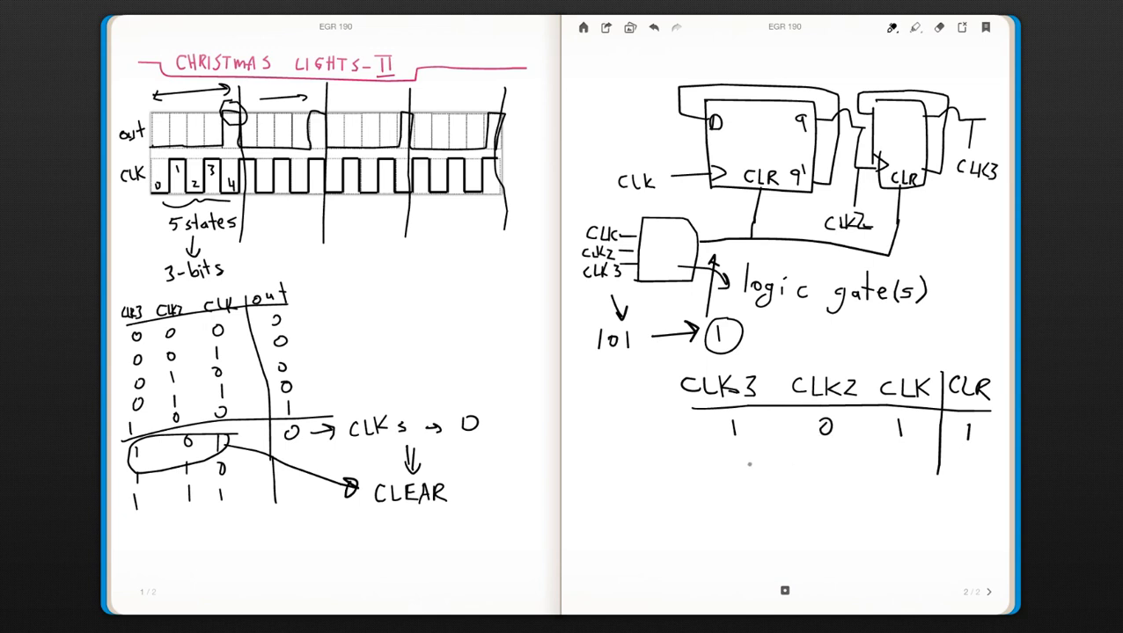